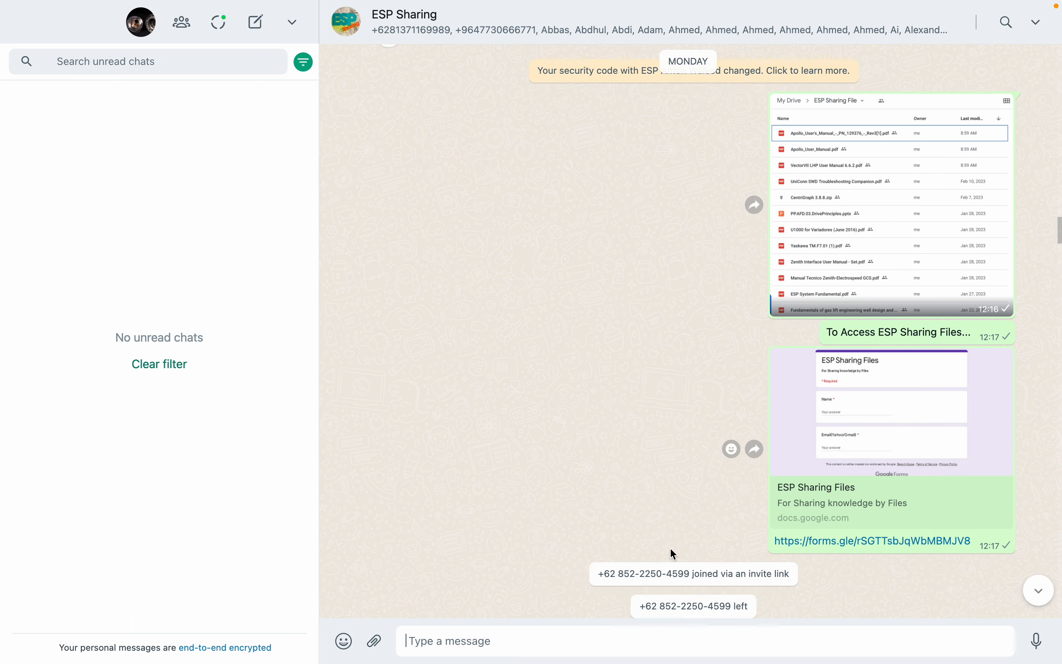
Scroll the ESP Sharing group chat down to the ESP Sharing Files form link message.
scroll(down, 3)
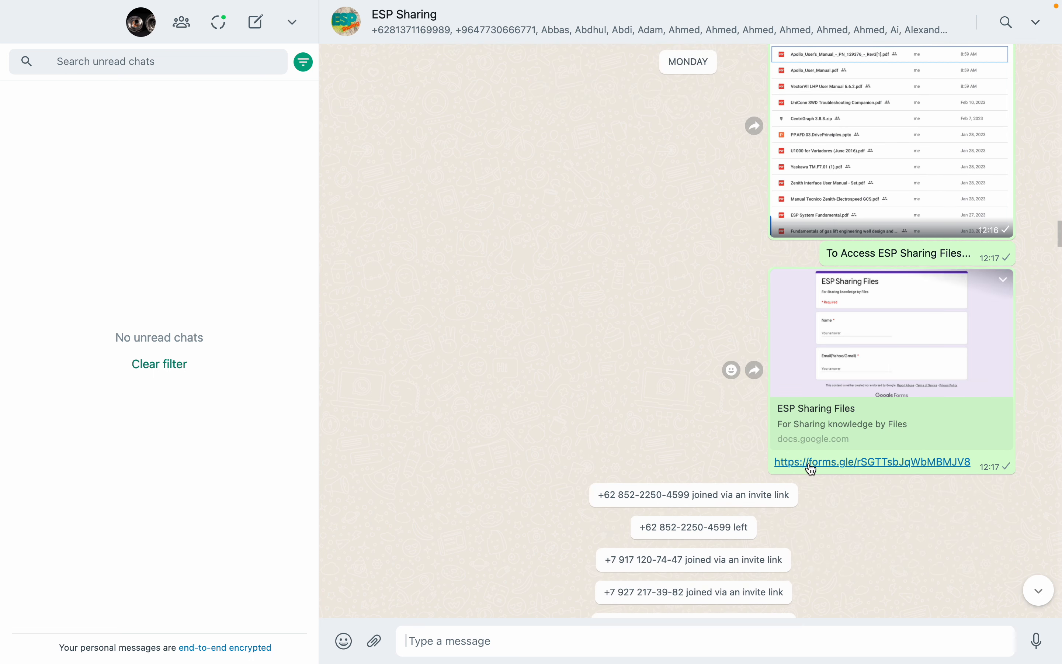
mouse_move(810, 468)
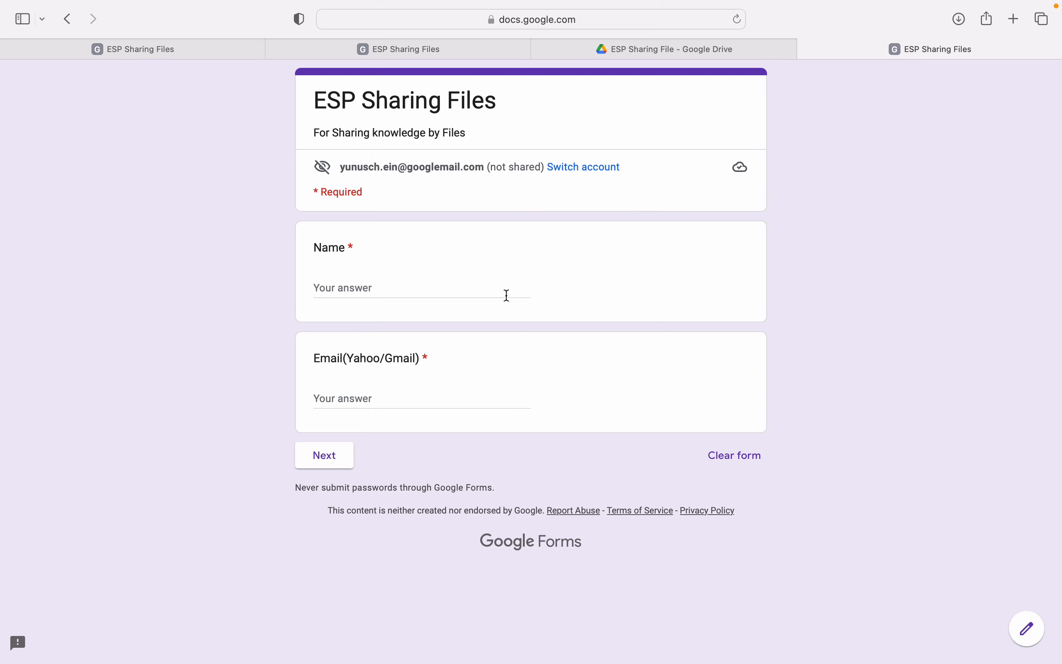
Fill the Name field and enter a gmail.com address in the Email (Yahoo/Gmail) field.
click(406, 287)
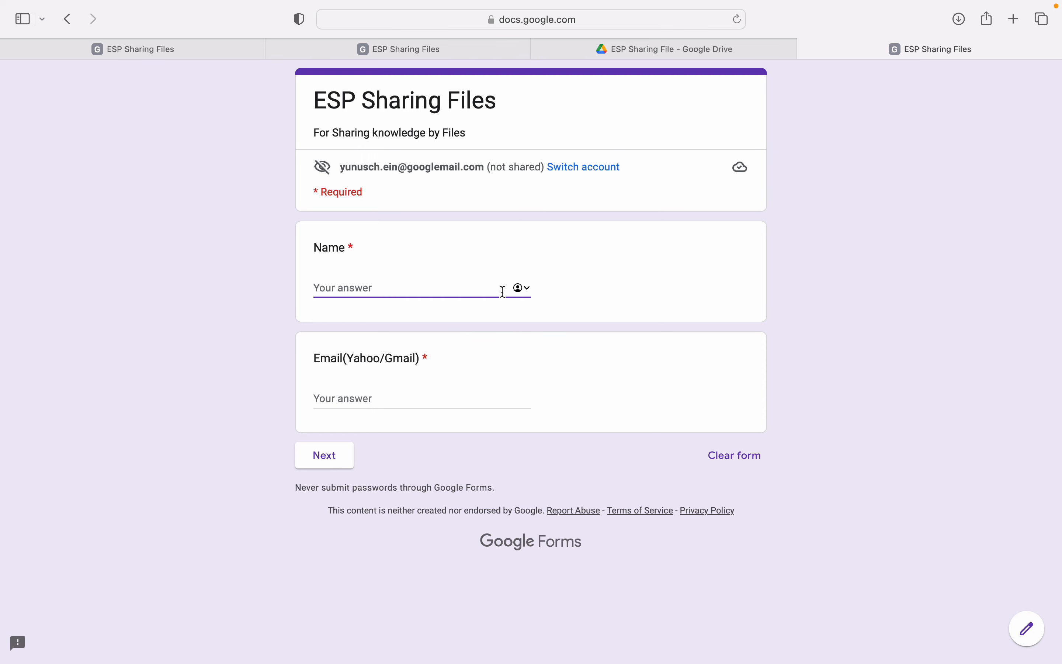
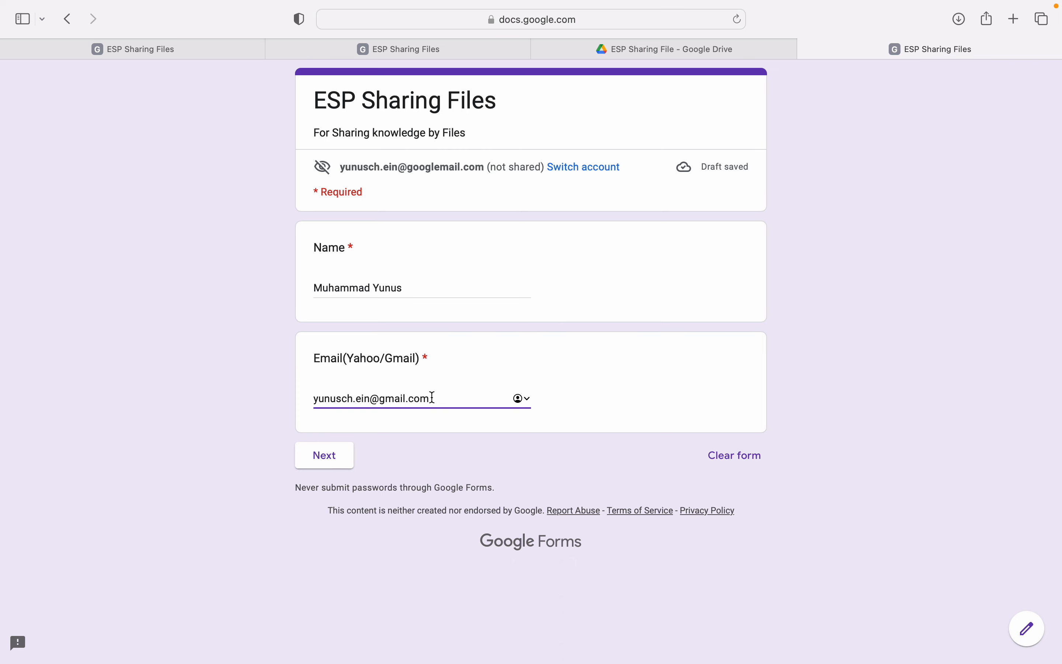
mouse_move(351, 448)
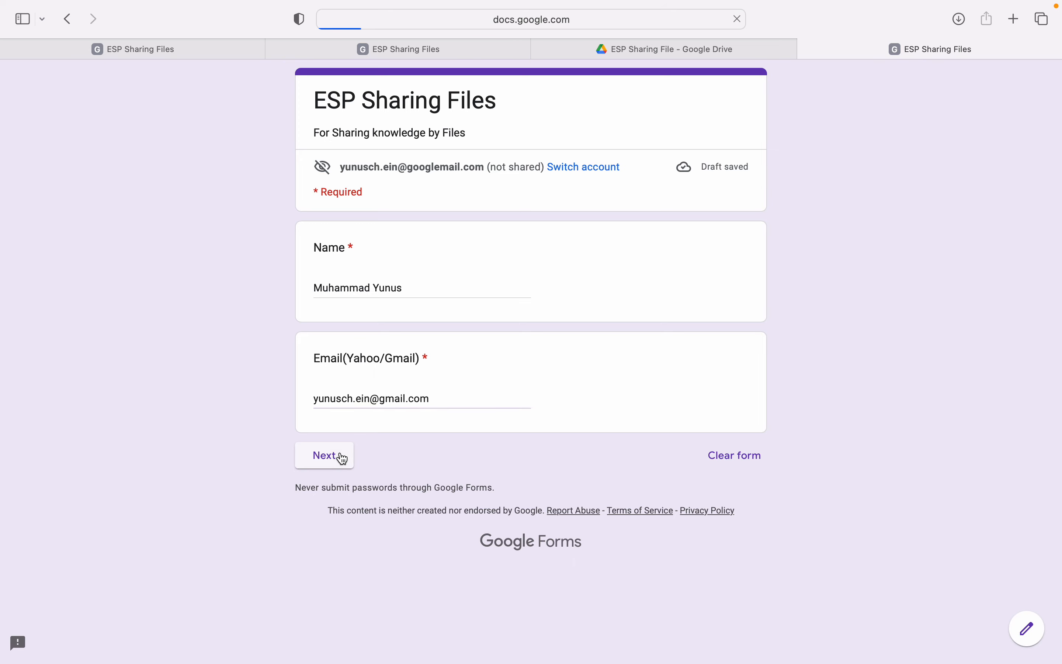
Advance to the second section and answer Country Now as Indonesia.
click(324, 454)
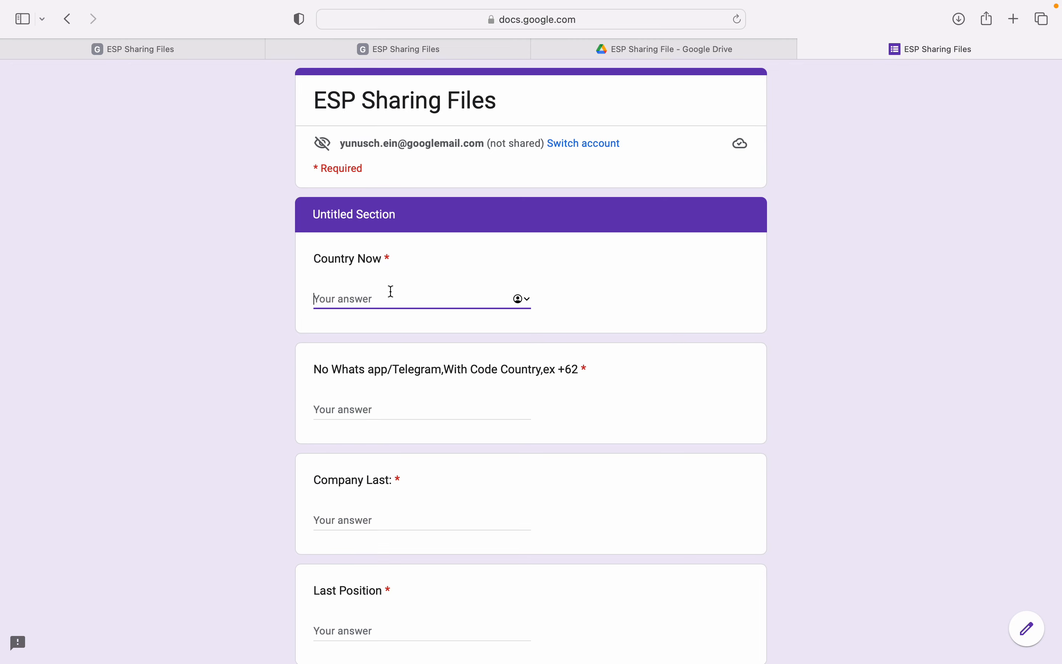
text(Indoen)
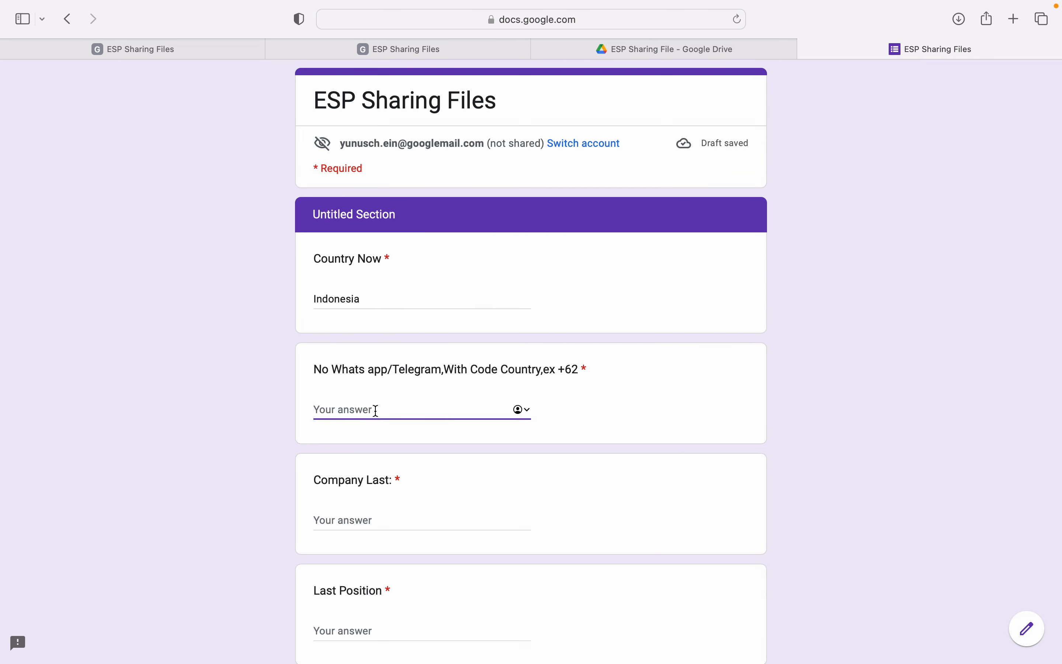
Enter the +62 WhatsApp phone number and CNOOC as the last company.
text(+)
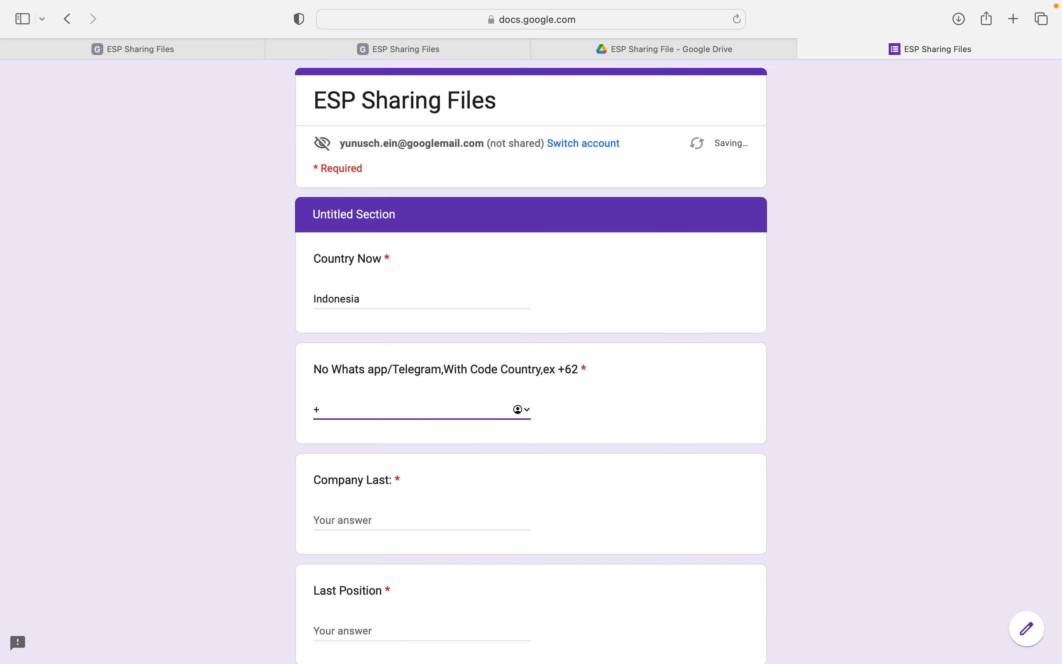
text(62)
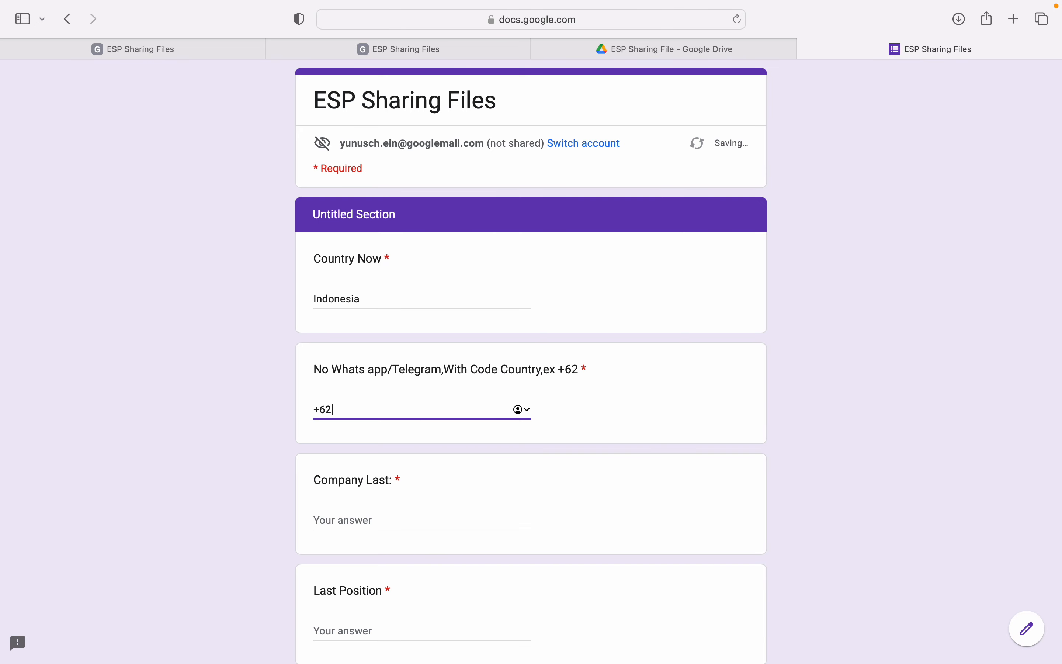
text(+9)
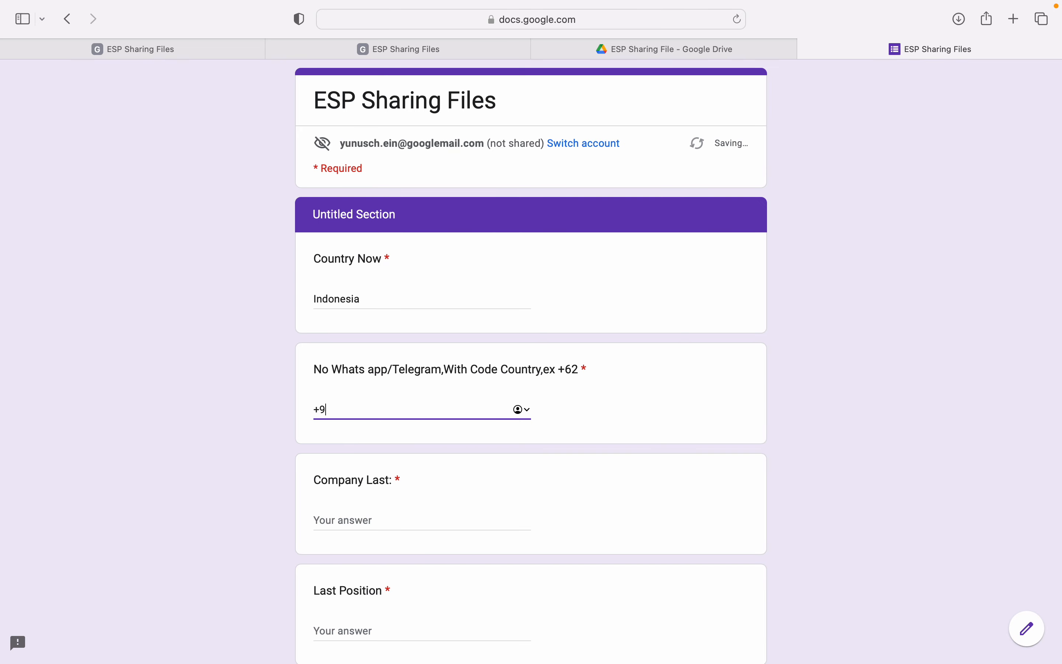
text(64)
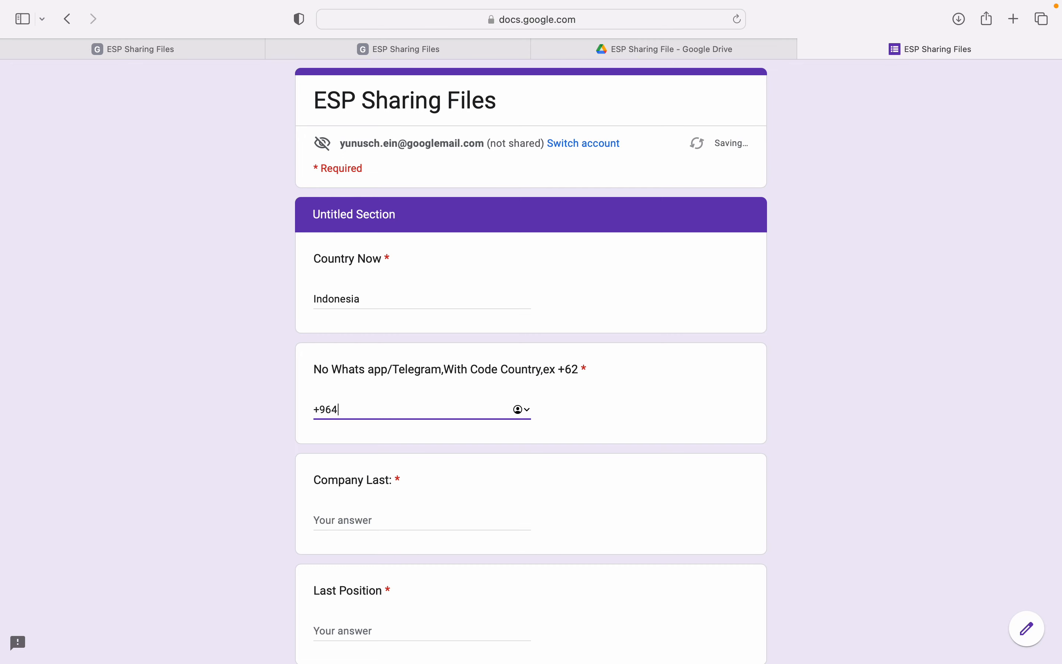
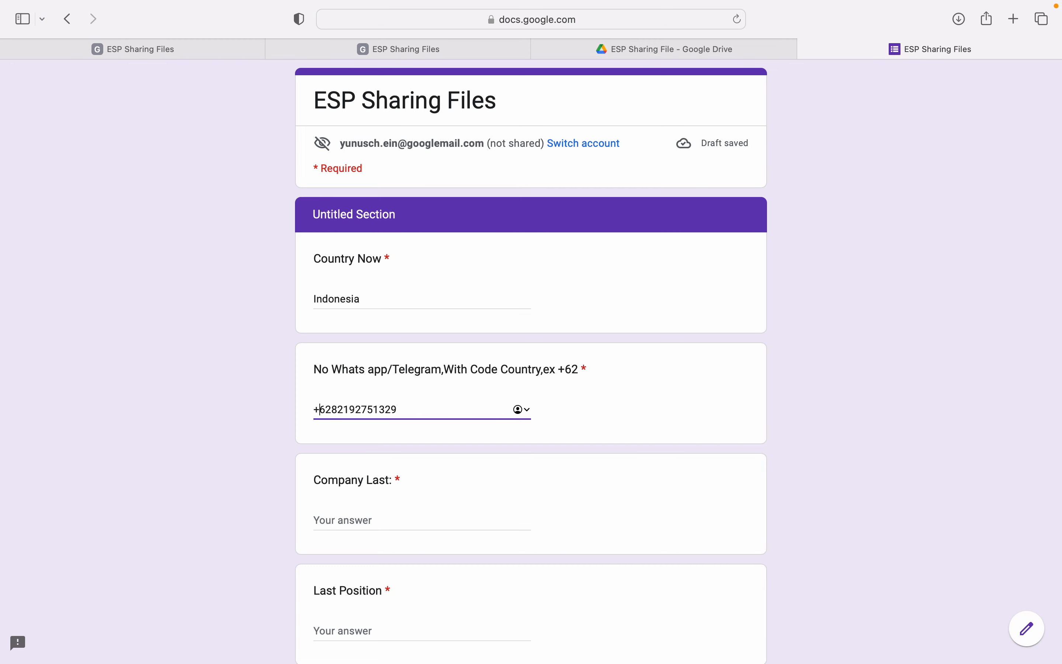
text(00)
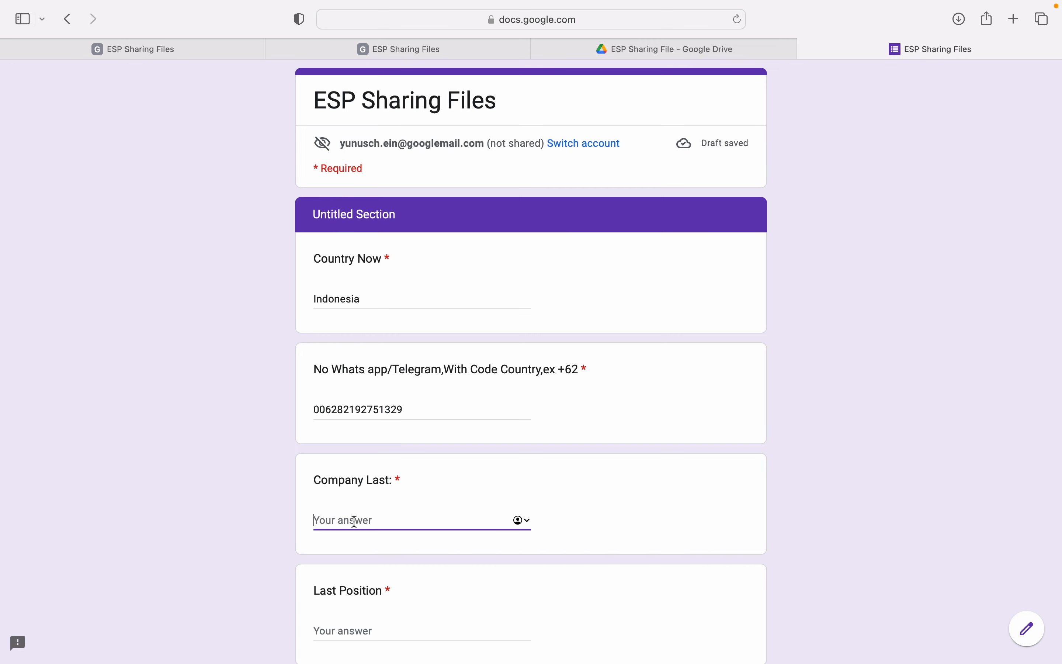
text(CNOOC)
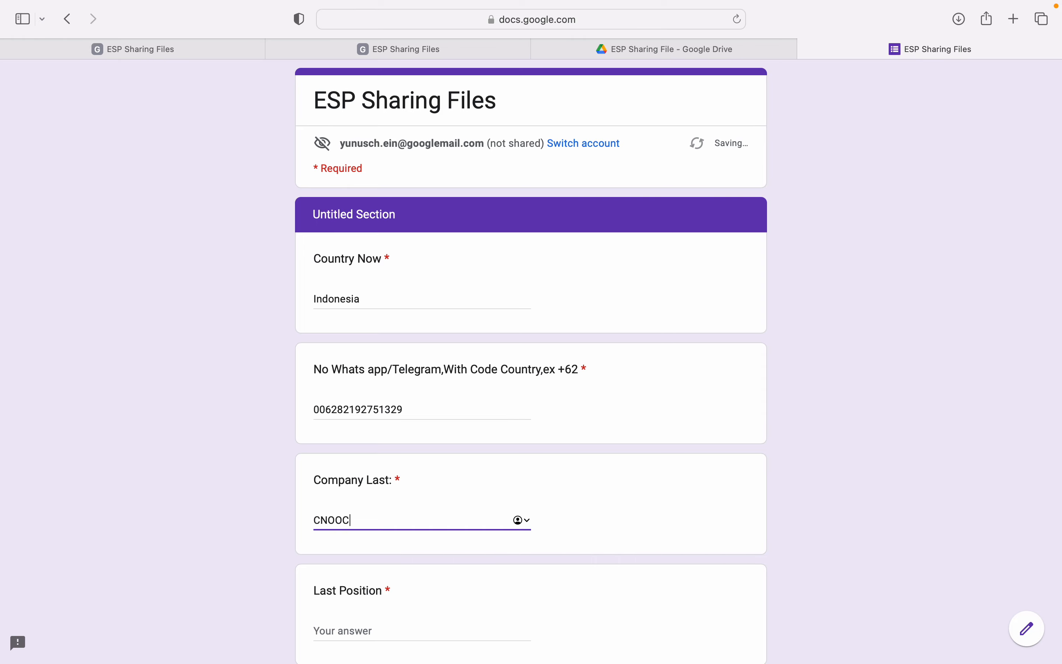
Answer the last position question as ESP Engineer.
scroll(down, 3)
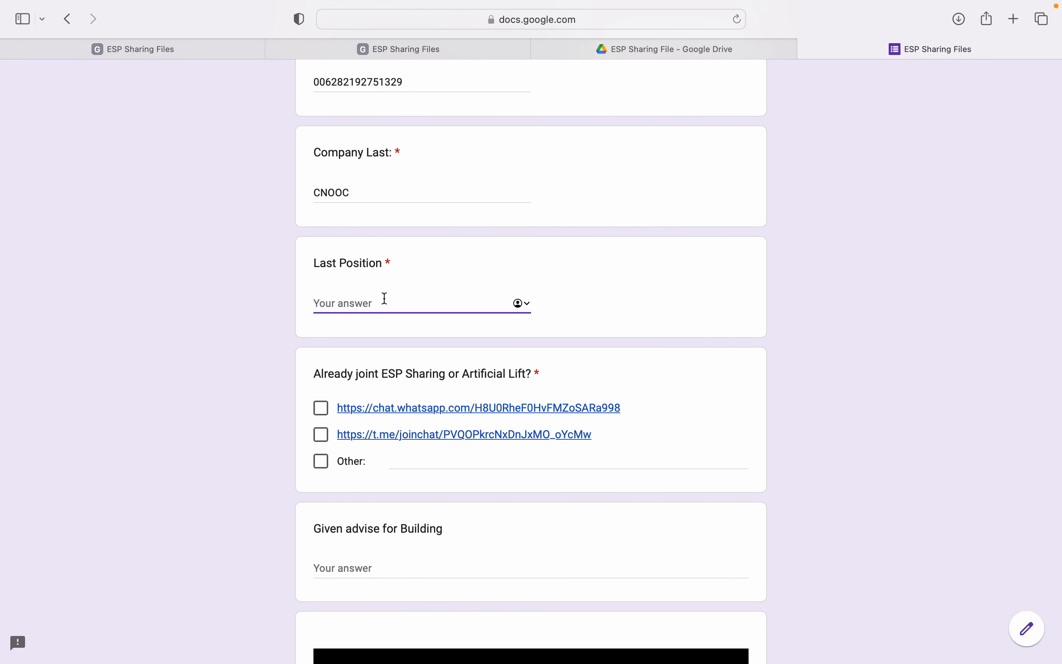
text(ESP)
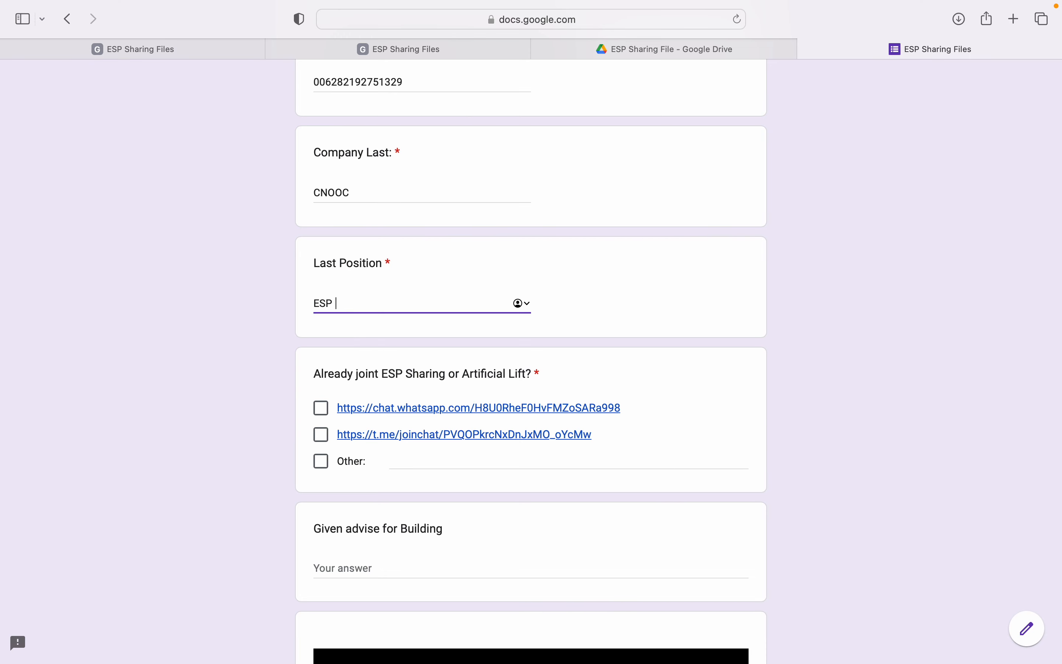
text(Engineer)
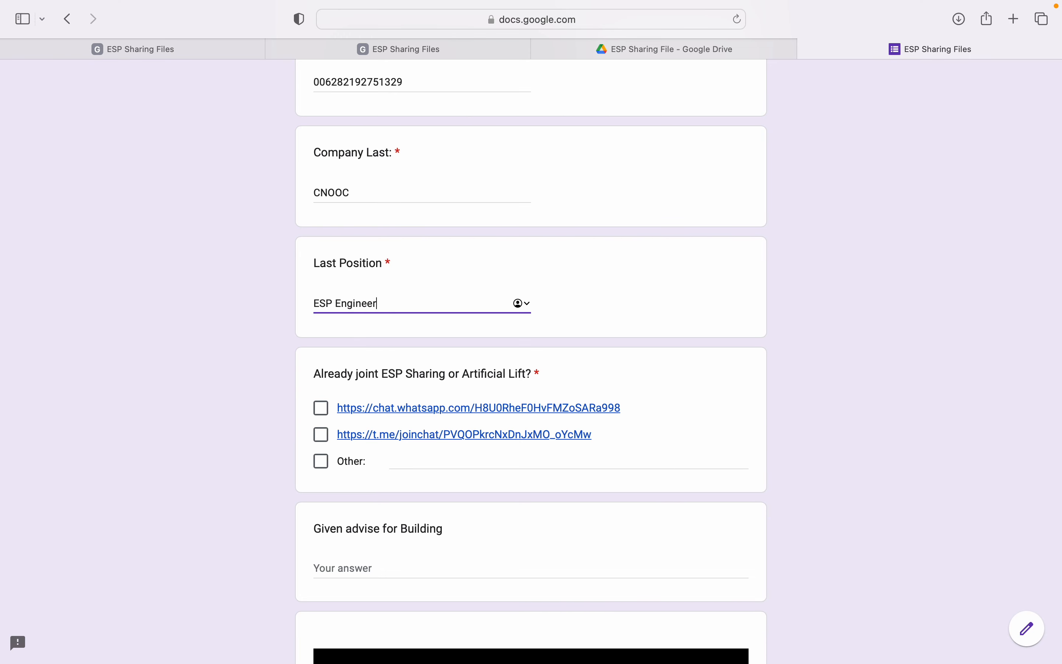
mouse_move(426, 378)
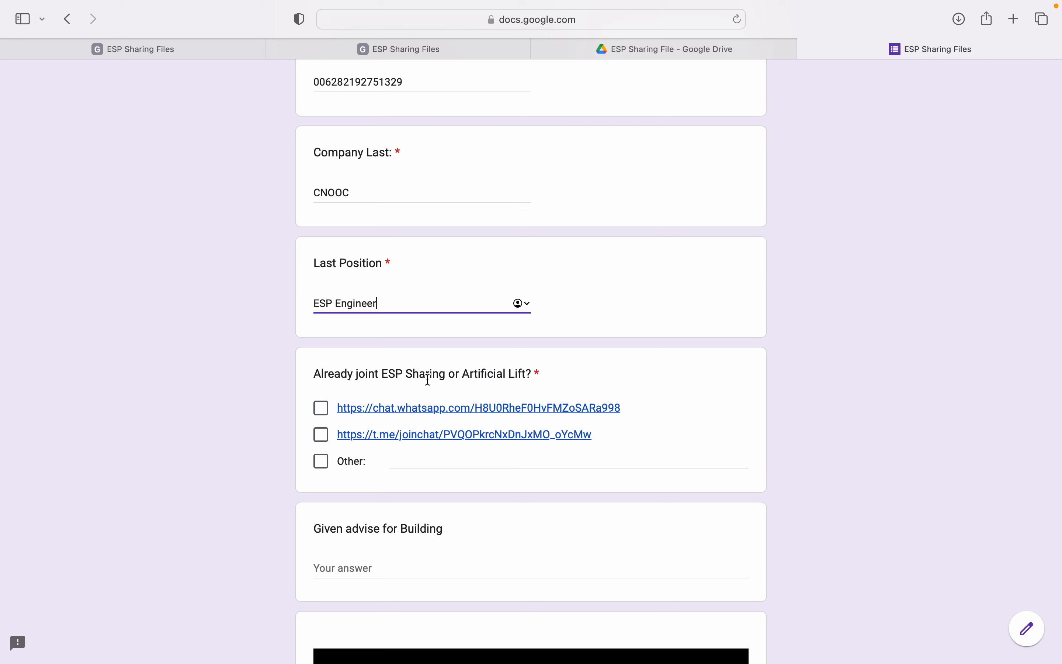
mouse_move(342, 416)
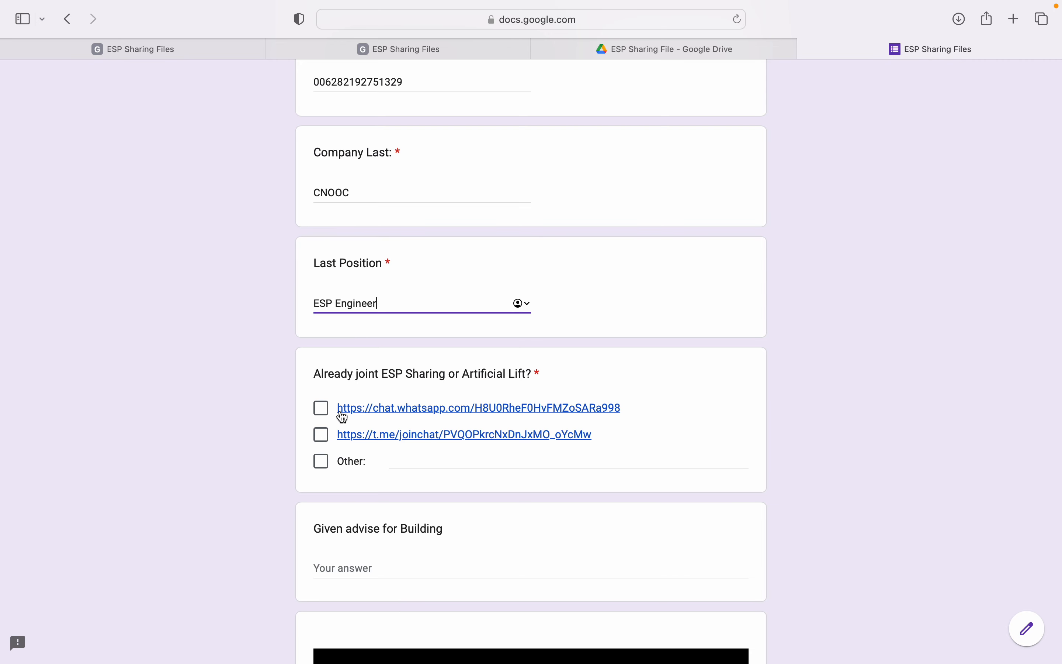
mouse_move(352, 418)
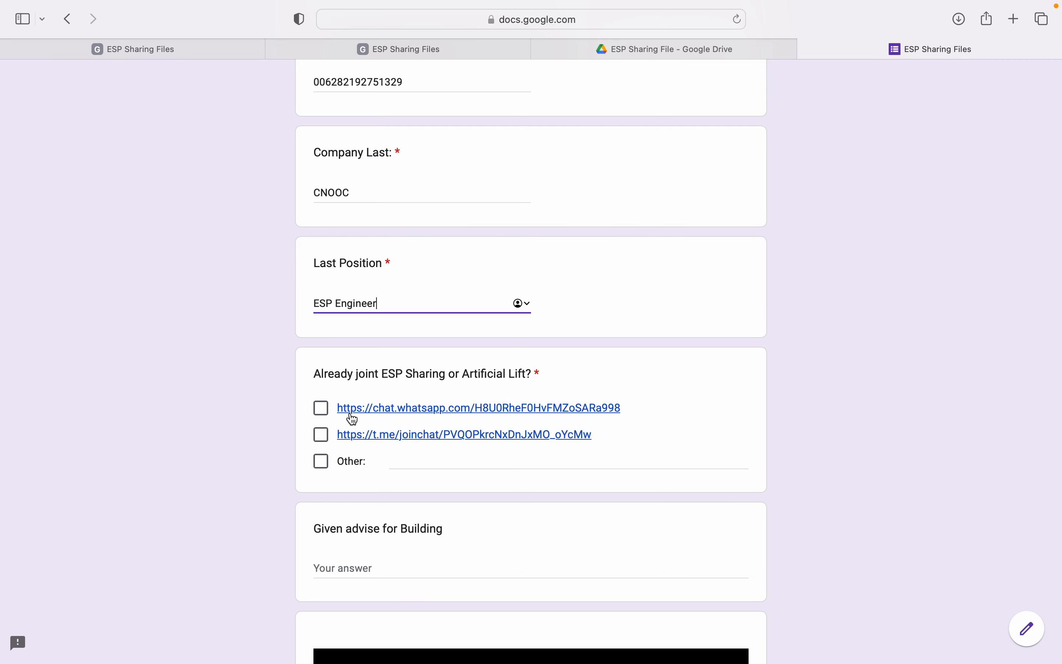
Leave only the Other choice ticked for 'Already joint ESP Sharing or Artificial Lift?', unticking the WhatsApp and Telegram links.
click(320, 407)
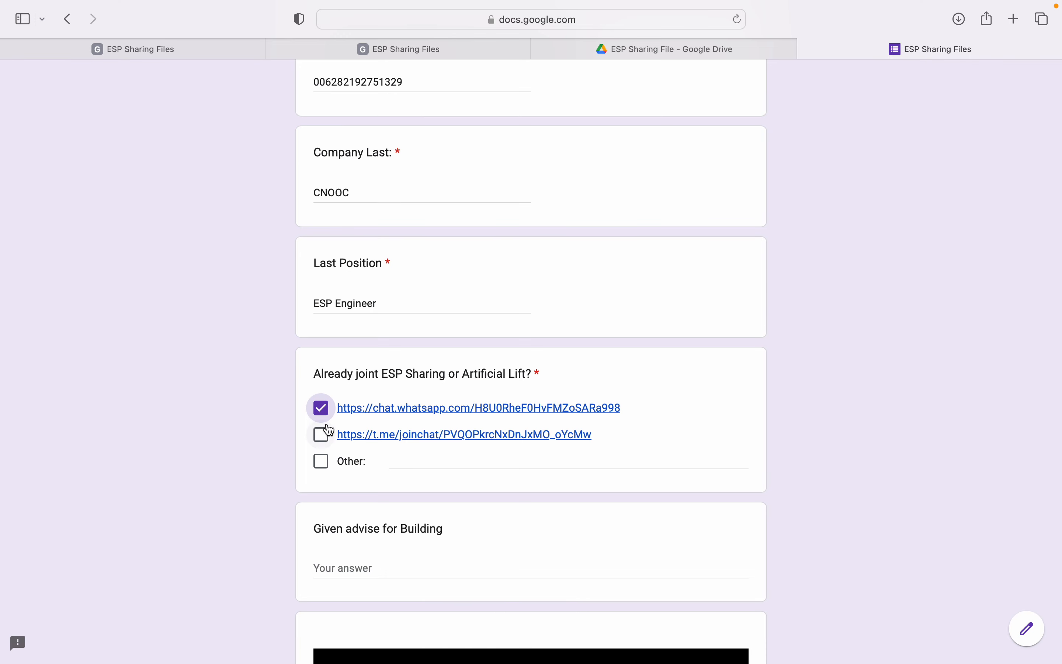
click(320, 434)
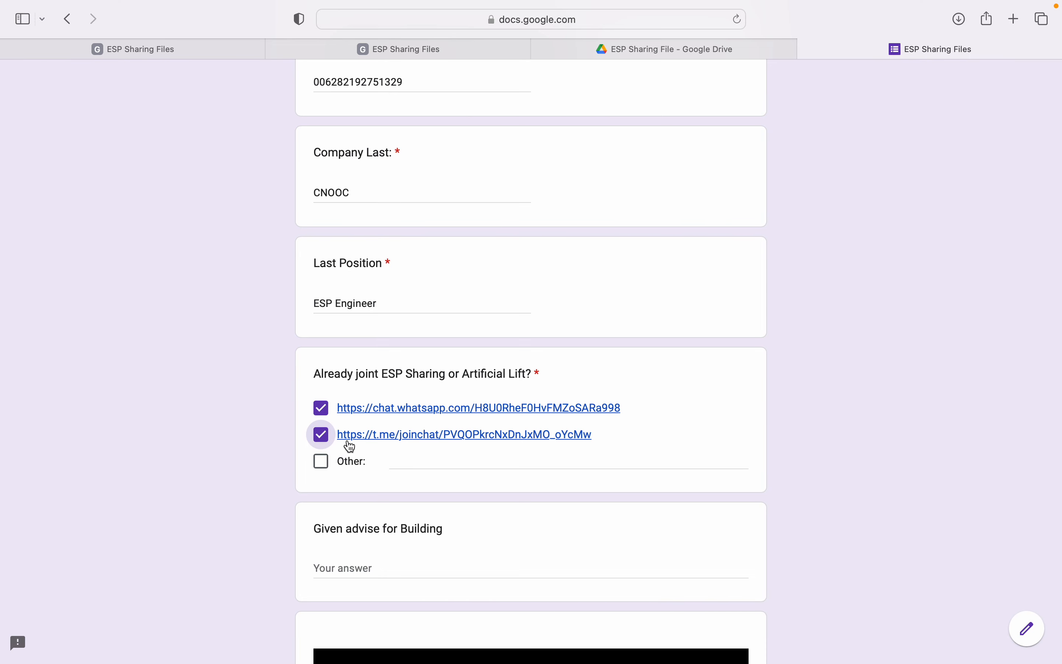
click(319, 460)
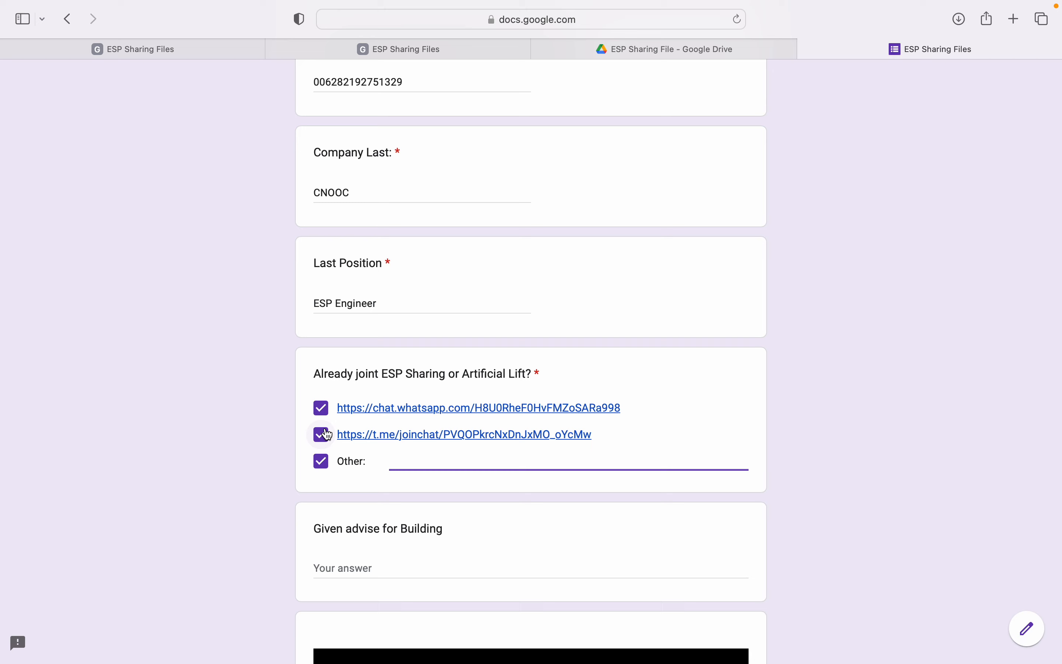
click(319, 460)
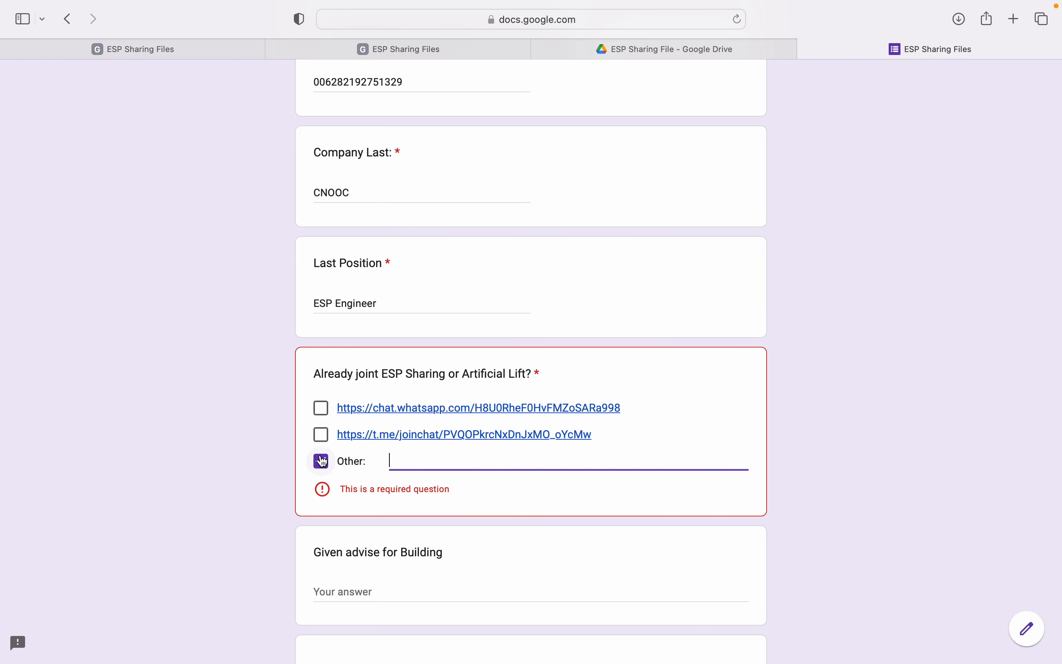
click(321, 461)
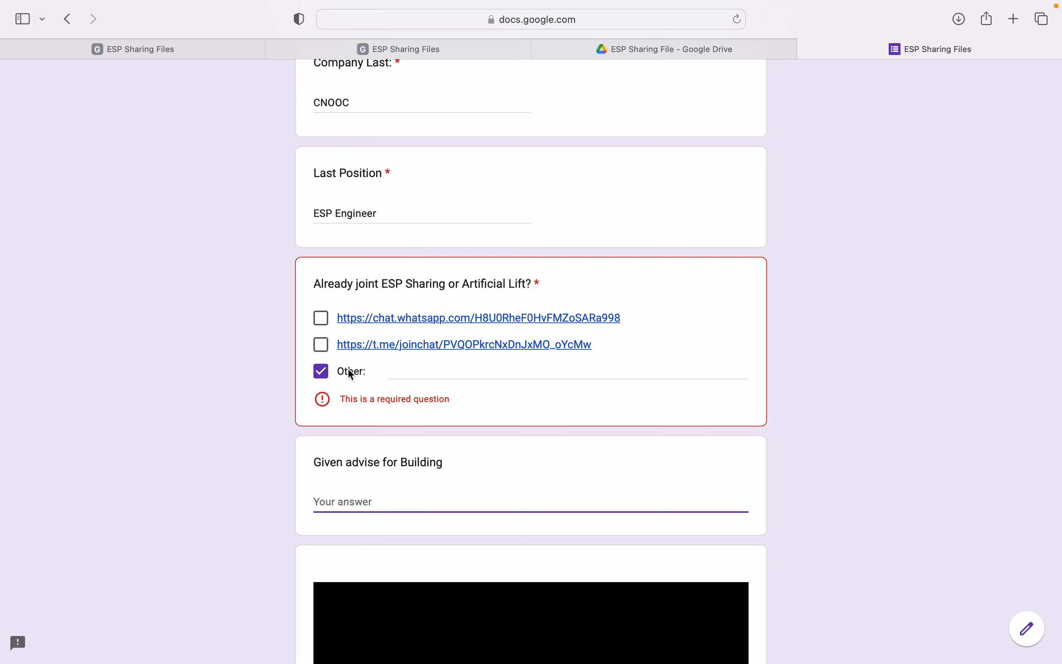
mouse_move(393, 495)
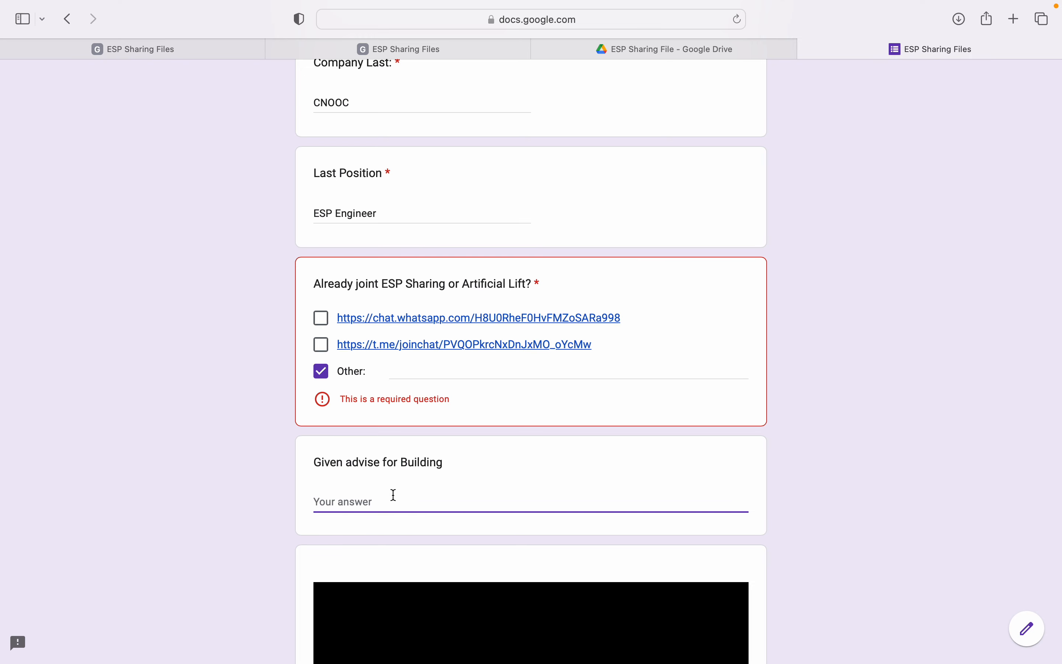
Begin the advice answer with 'Need to Manage, seperate each files' about VSD files.
text(Need)
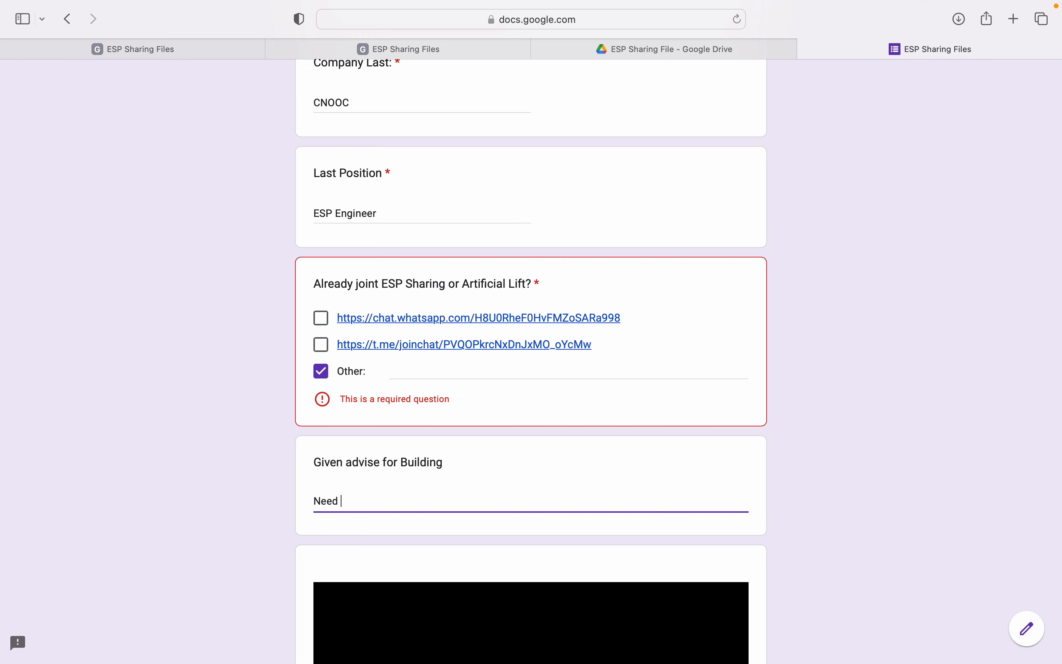
text(to)
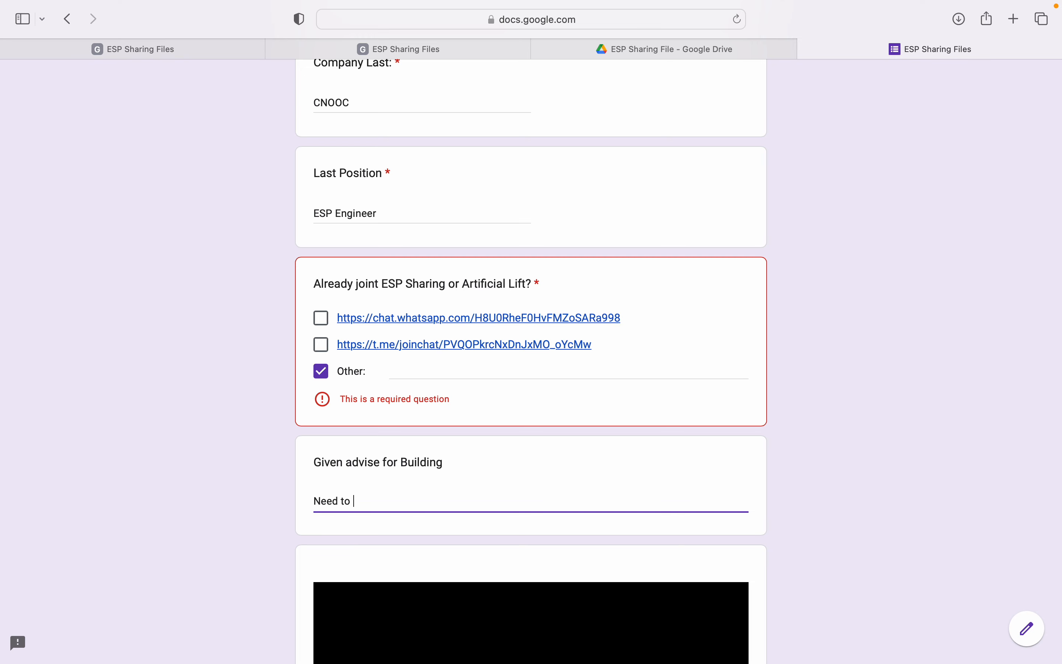
text(Manage, seperat)
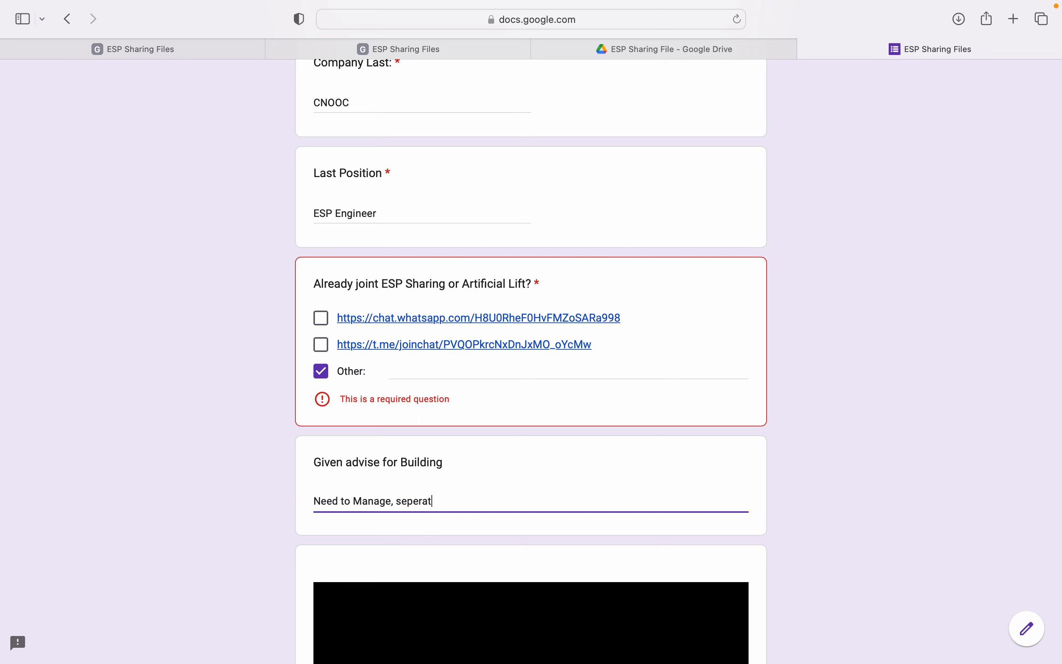
text(e each)
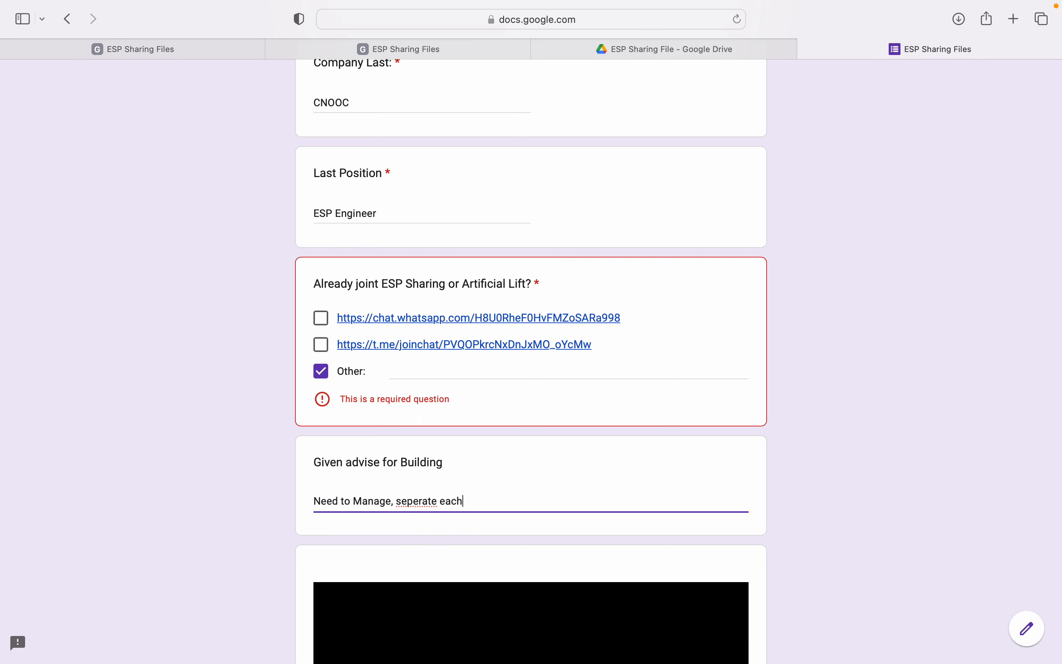
text(files)
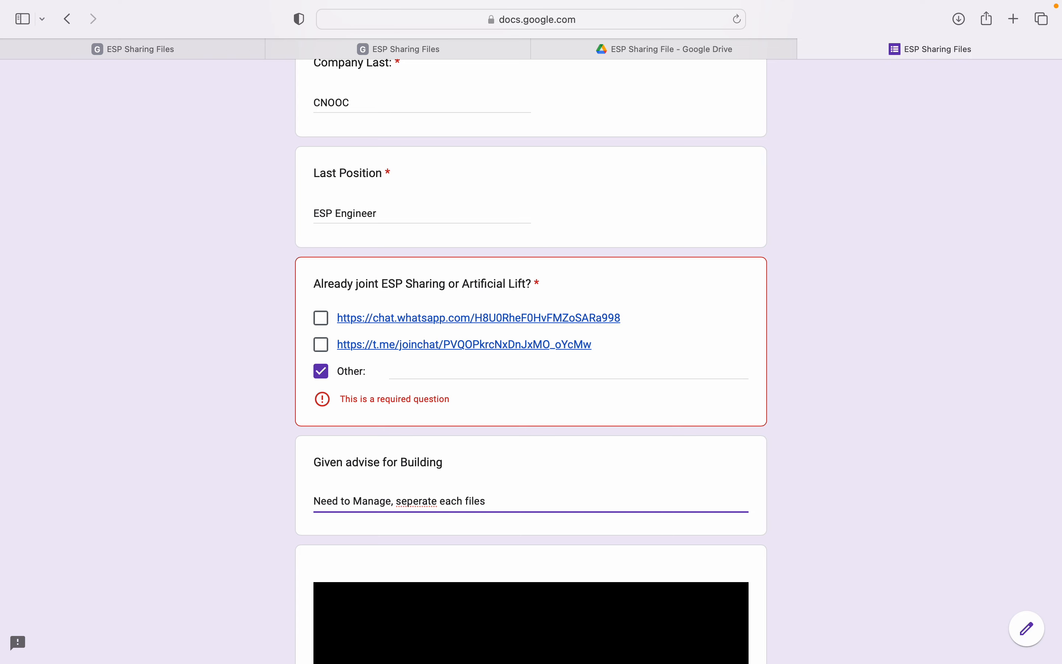
text(,)
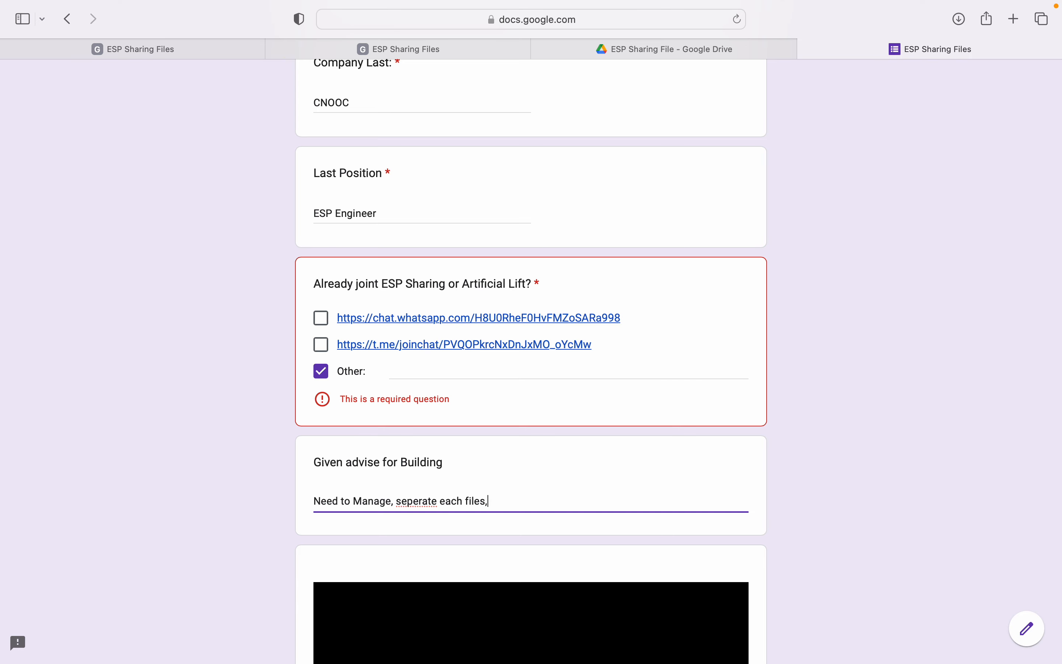
text(VS)
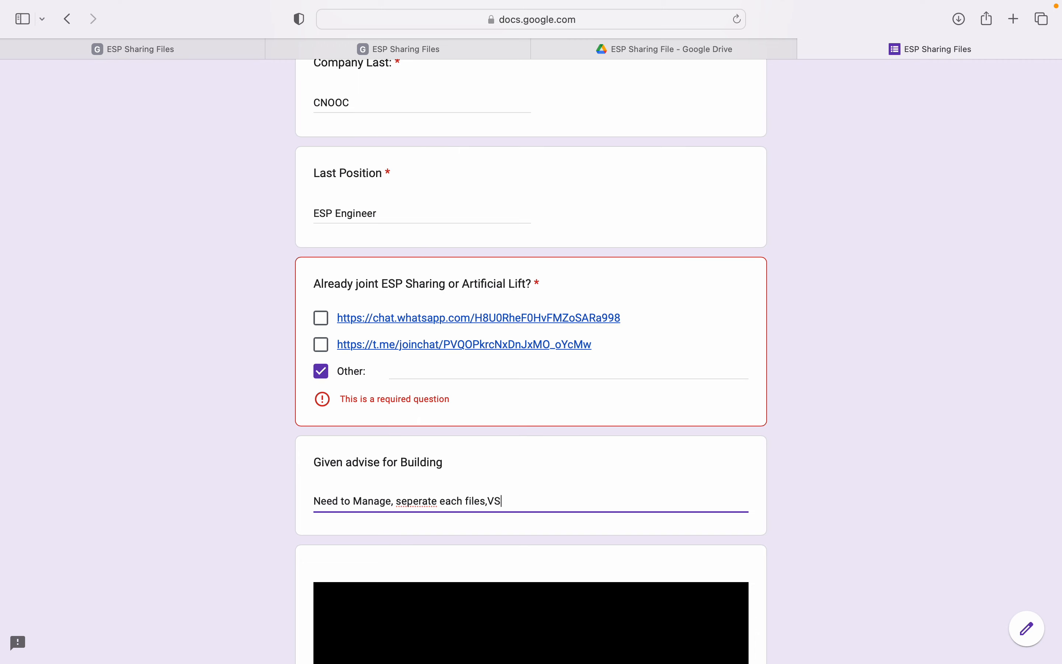
text(D)
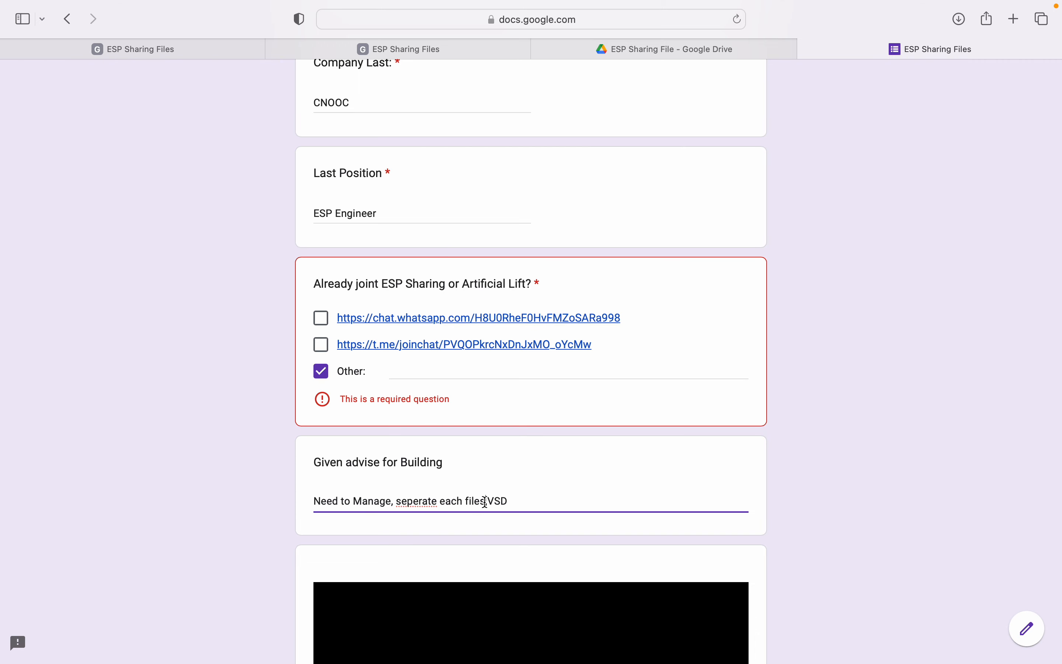
text(in)
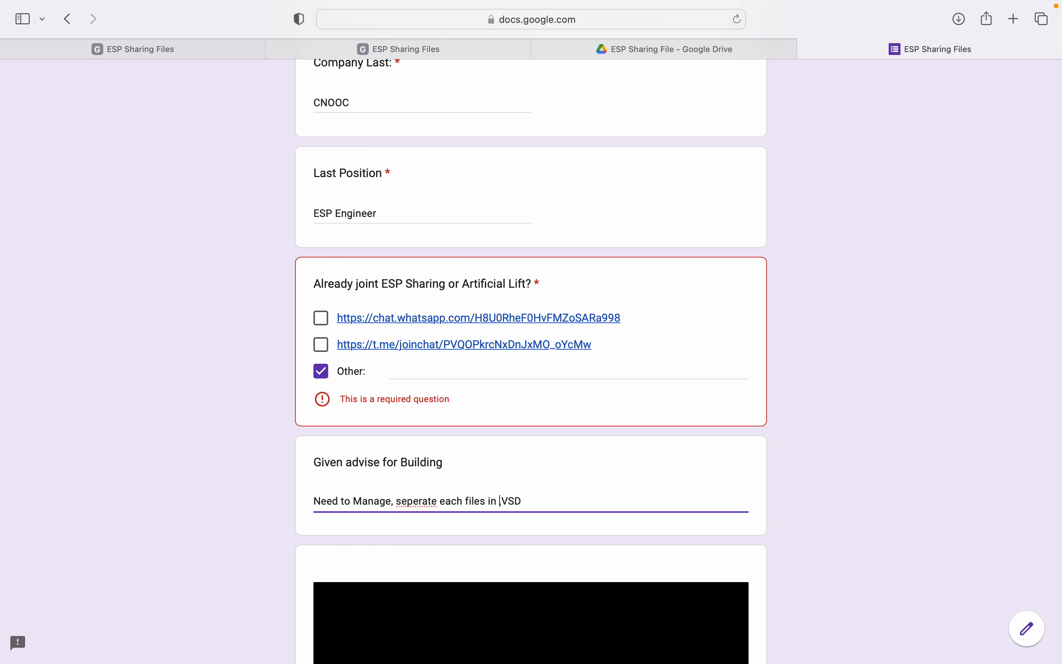
Extend the advice to 'in Folder, VSD Folder, Motor Folder, etc'.
text(Folder)
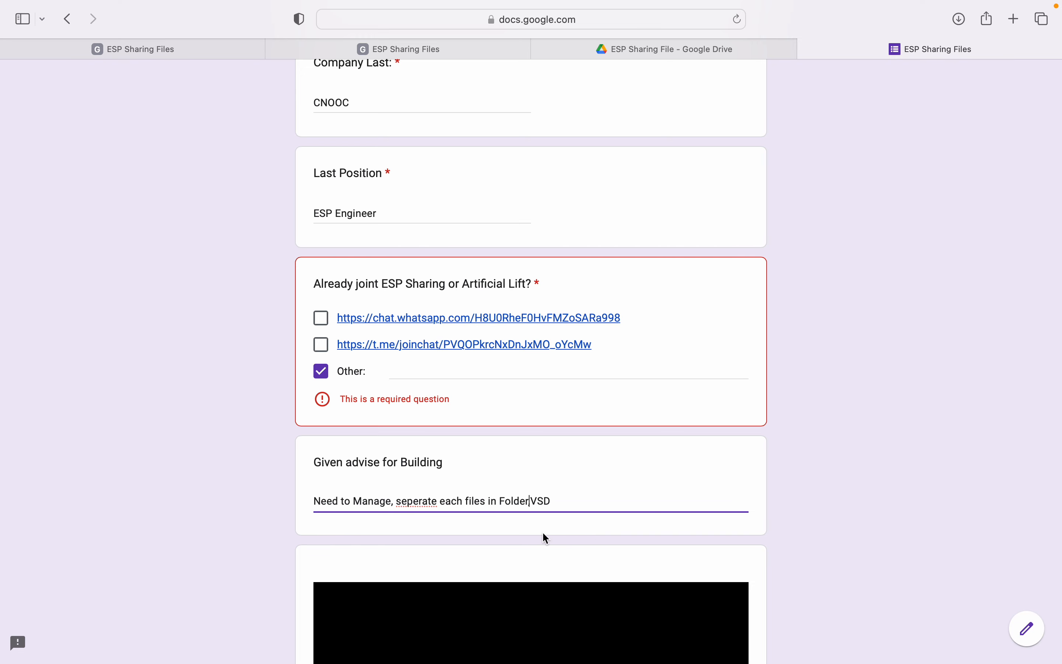
text(,VSD Fo)
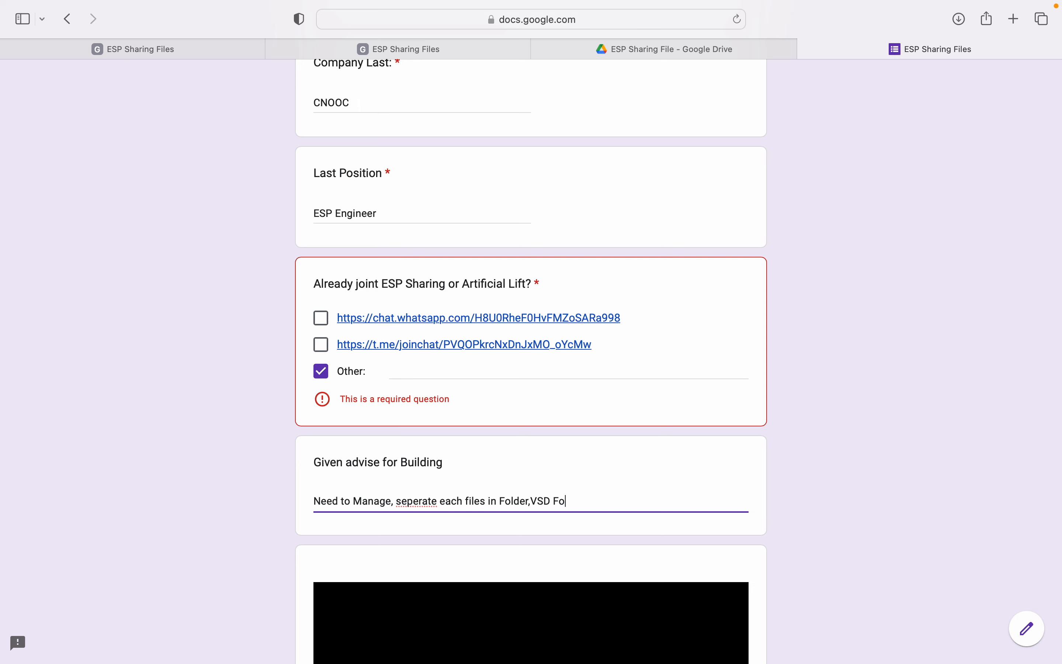
text(der,)
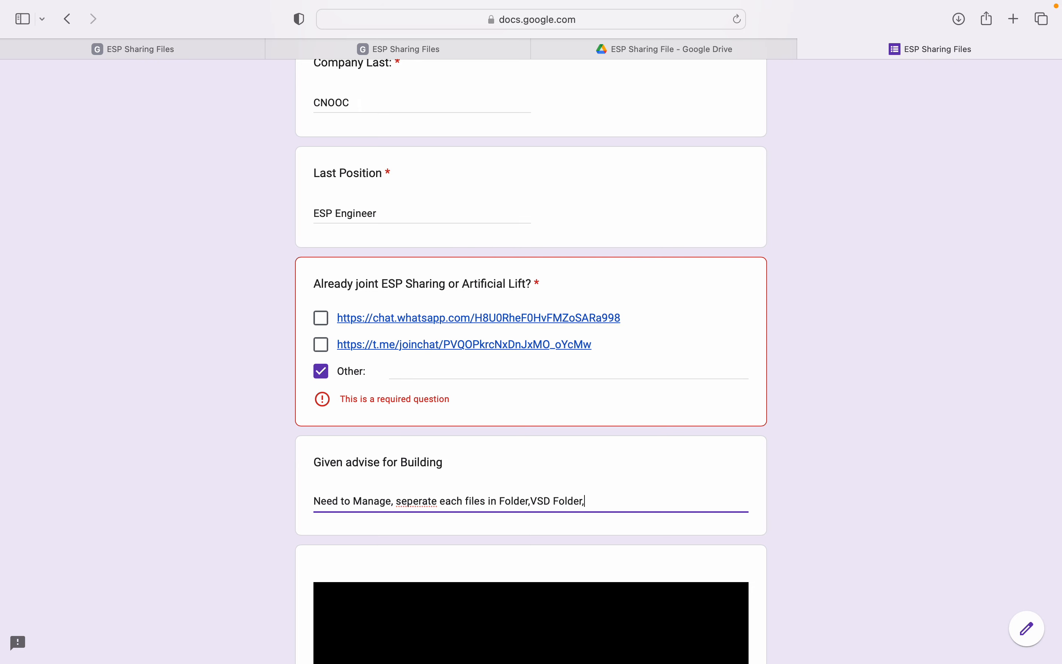
text(Motor)
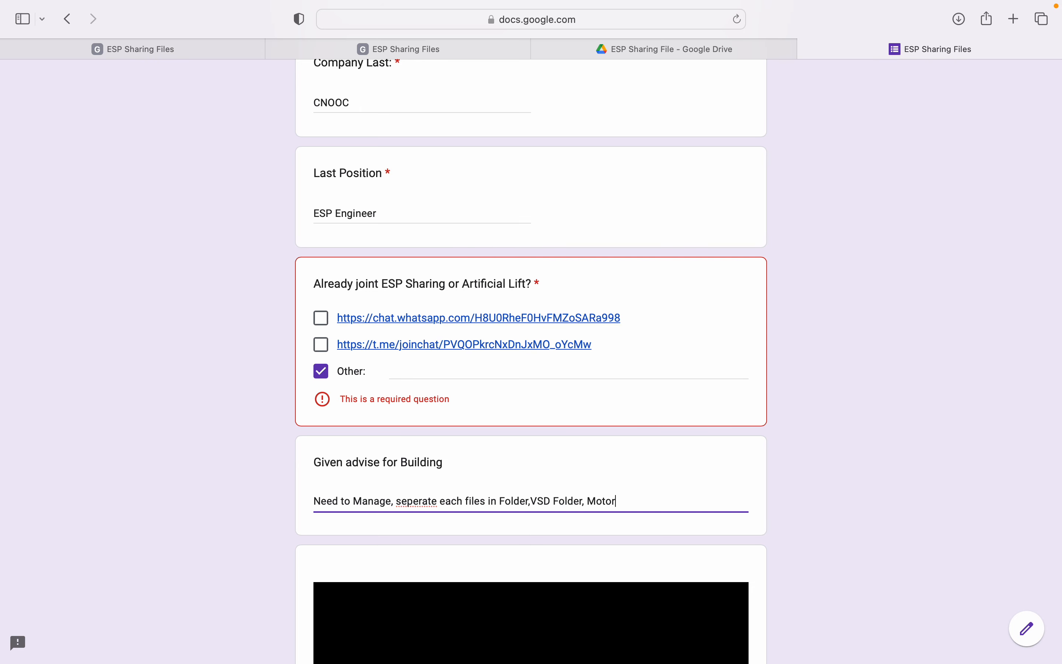
text(Fole)
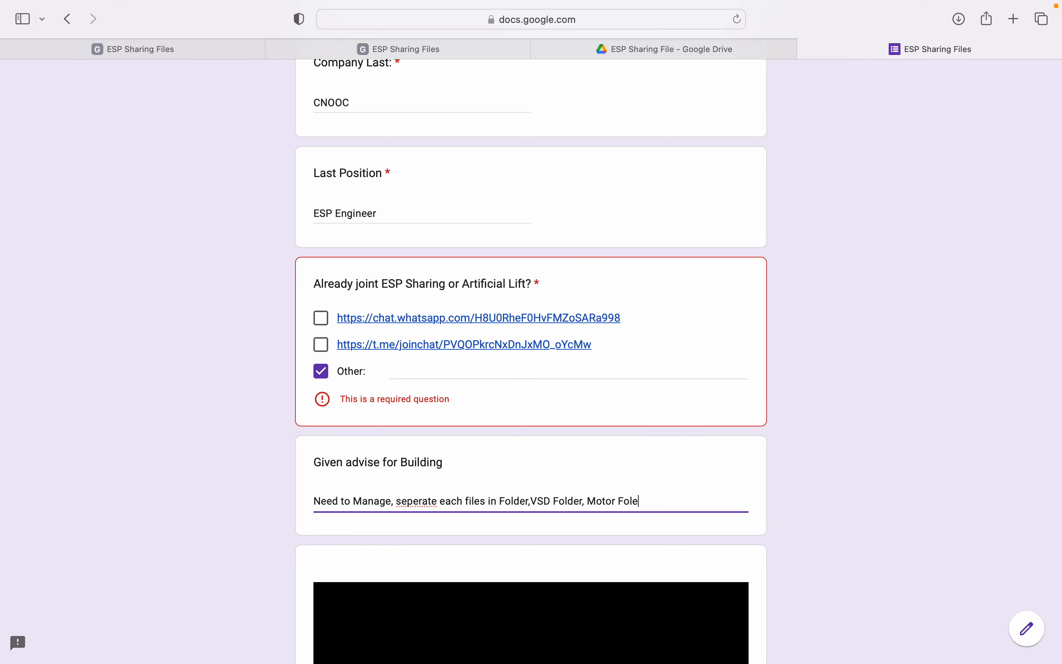
text(r)
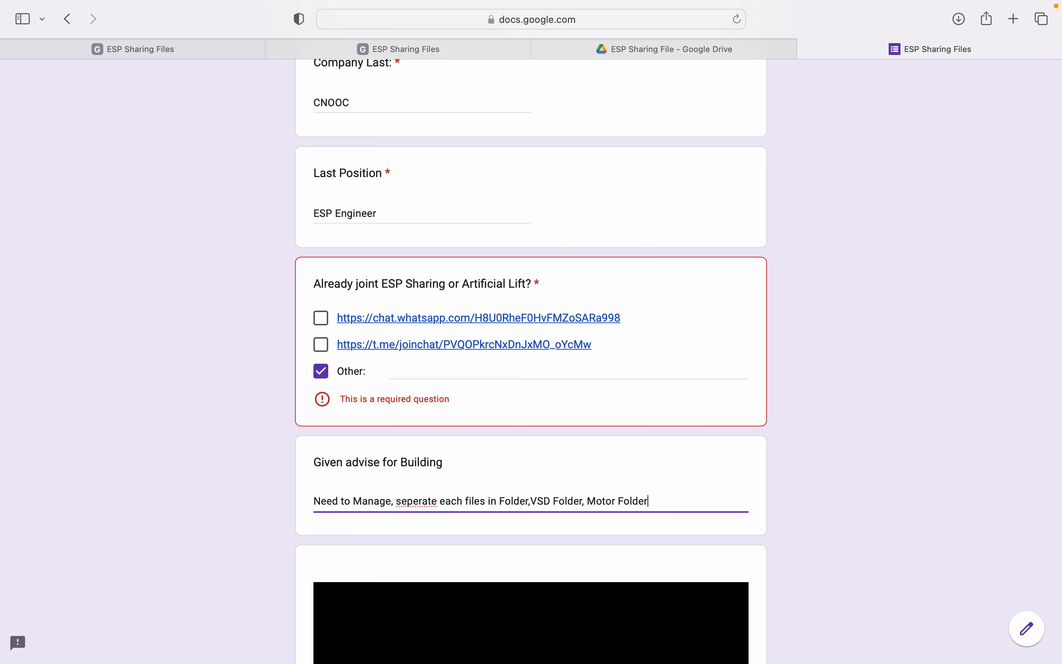
text(,)
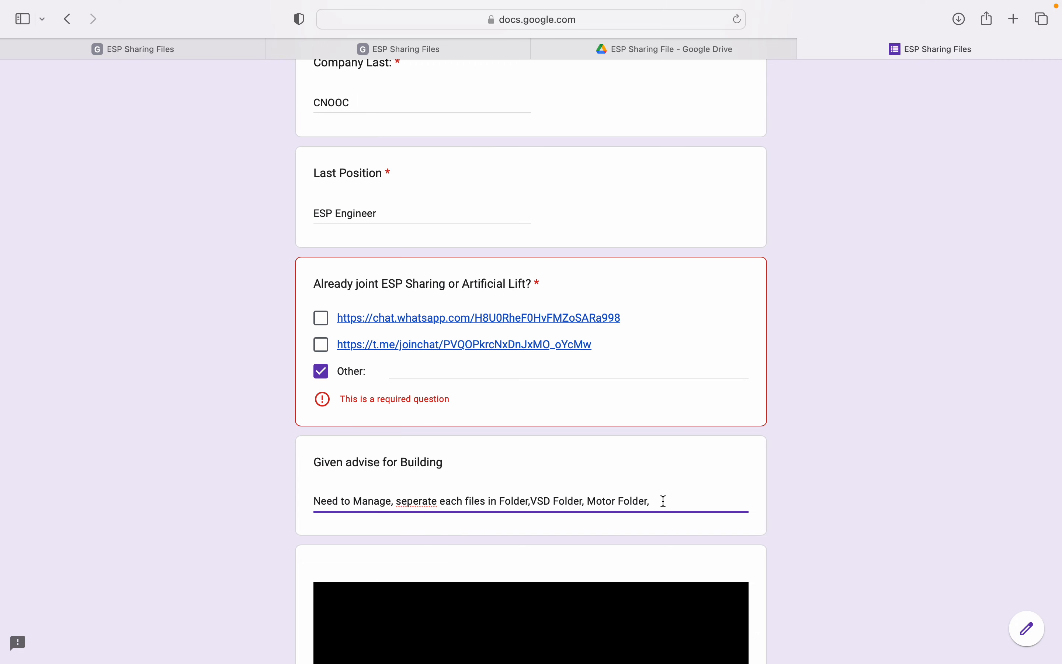
text(e)
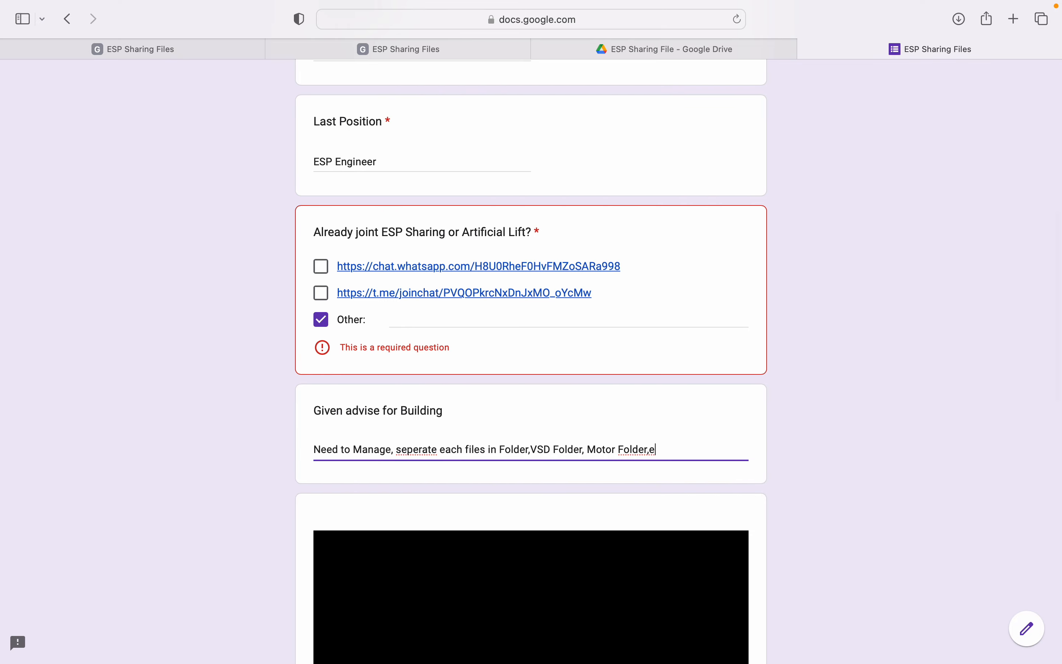
scroll(down, 3)
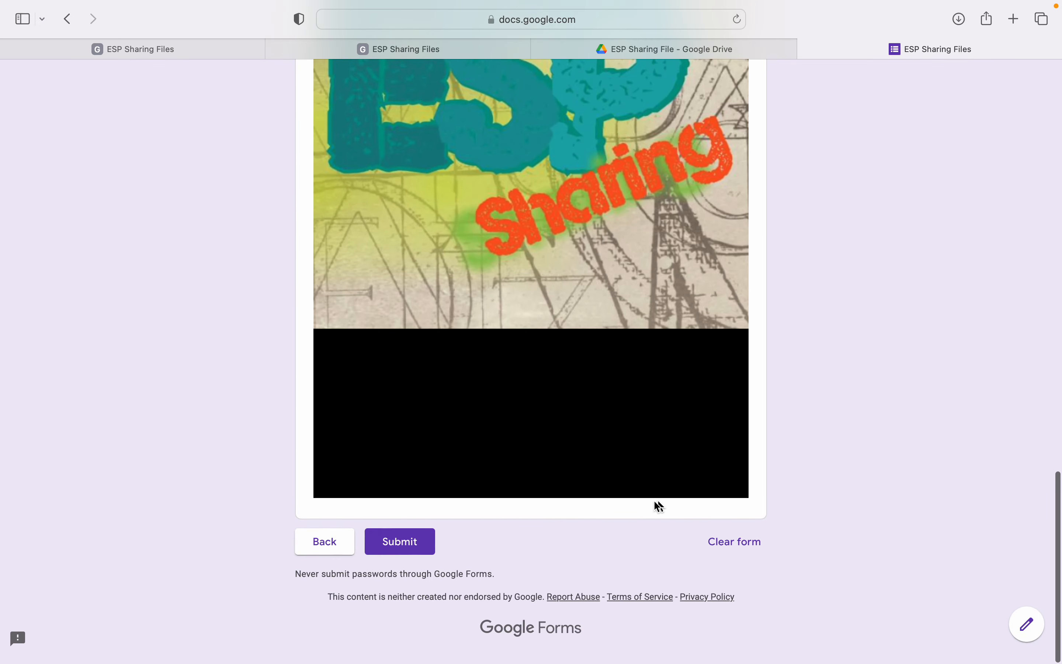
scroll(up, 3)
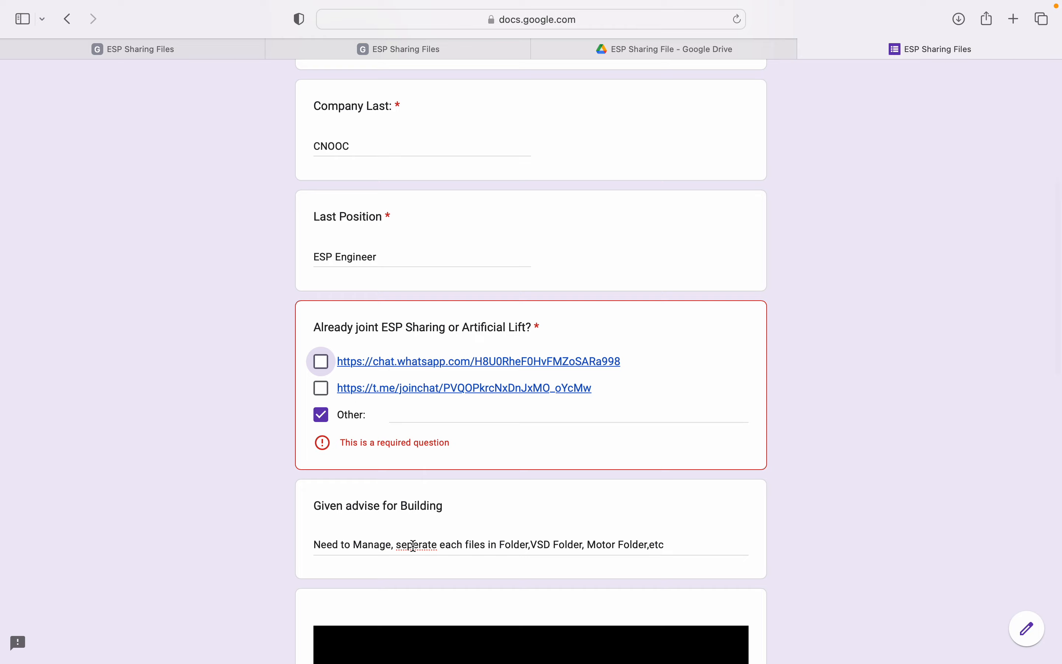
click(320, 361)
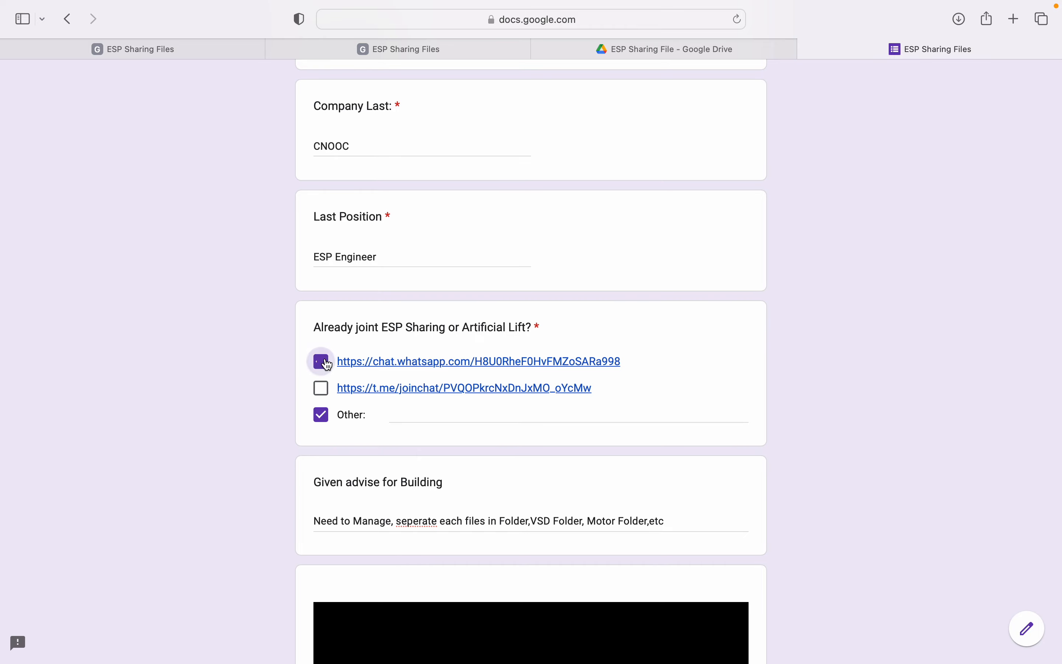
scroll(down, 3)
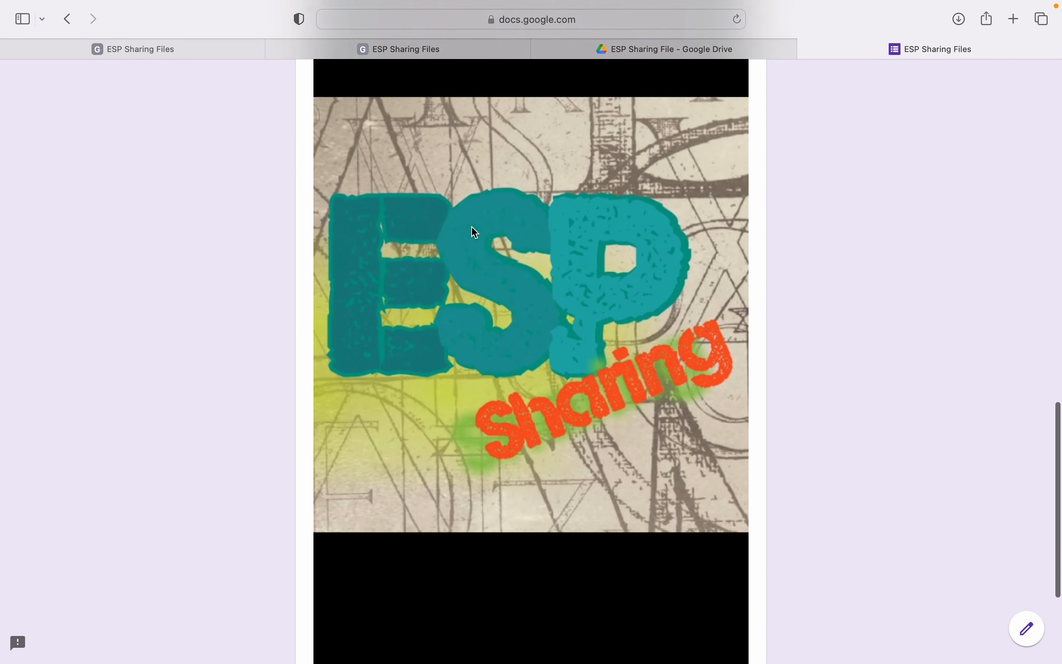
scroll(up, 3)
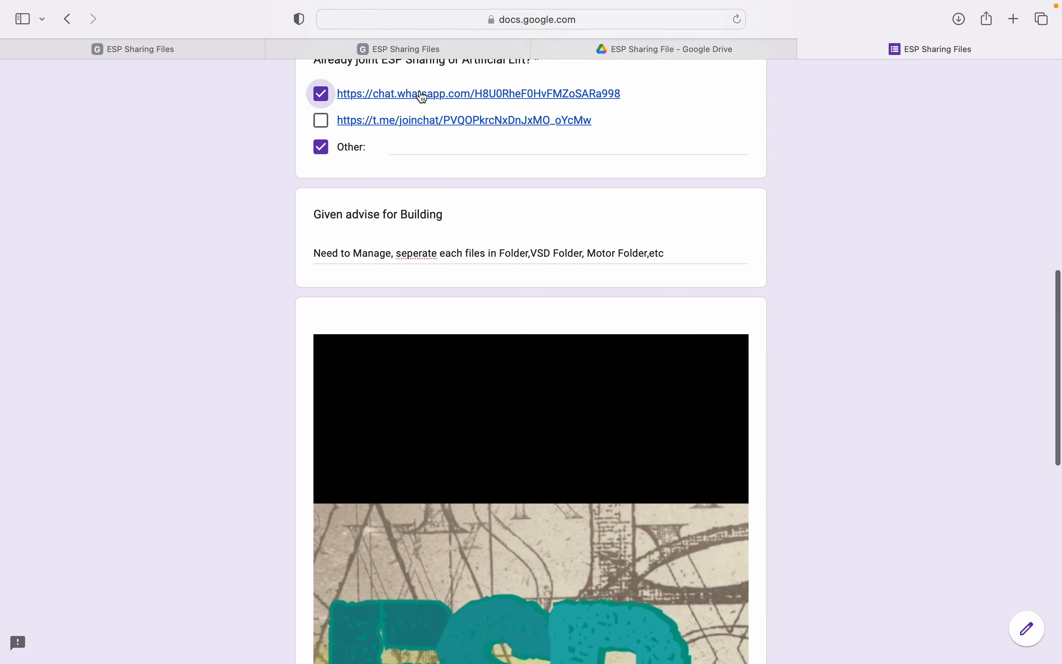
scroll(down, 3)
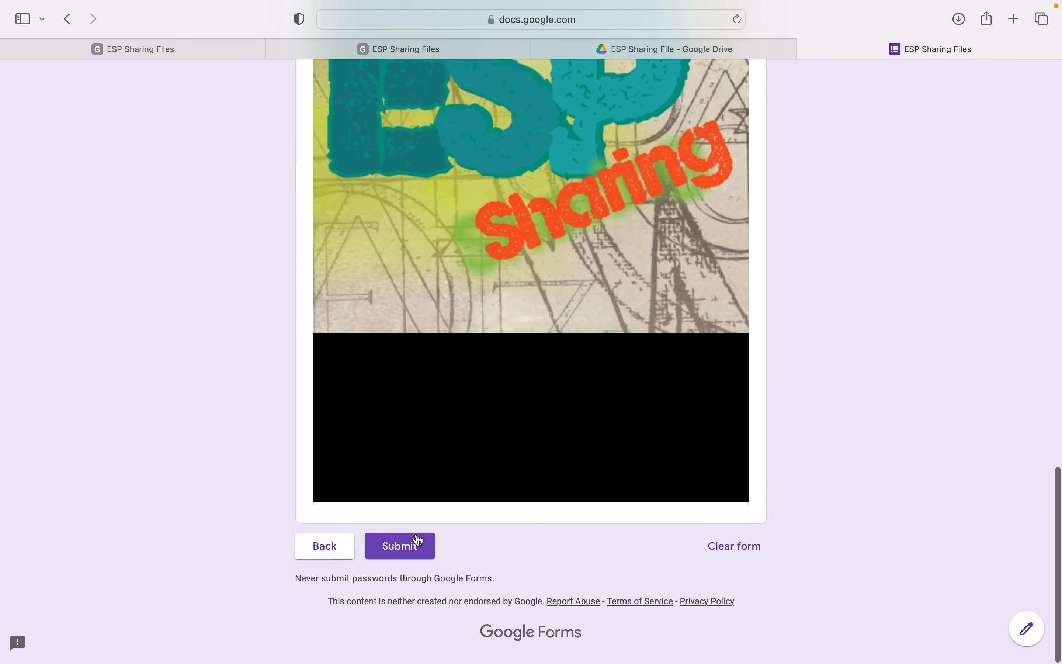
click(400, 546)
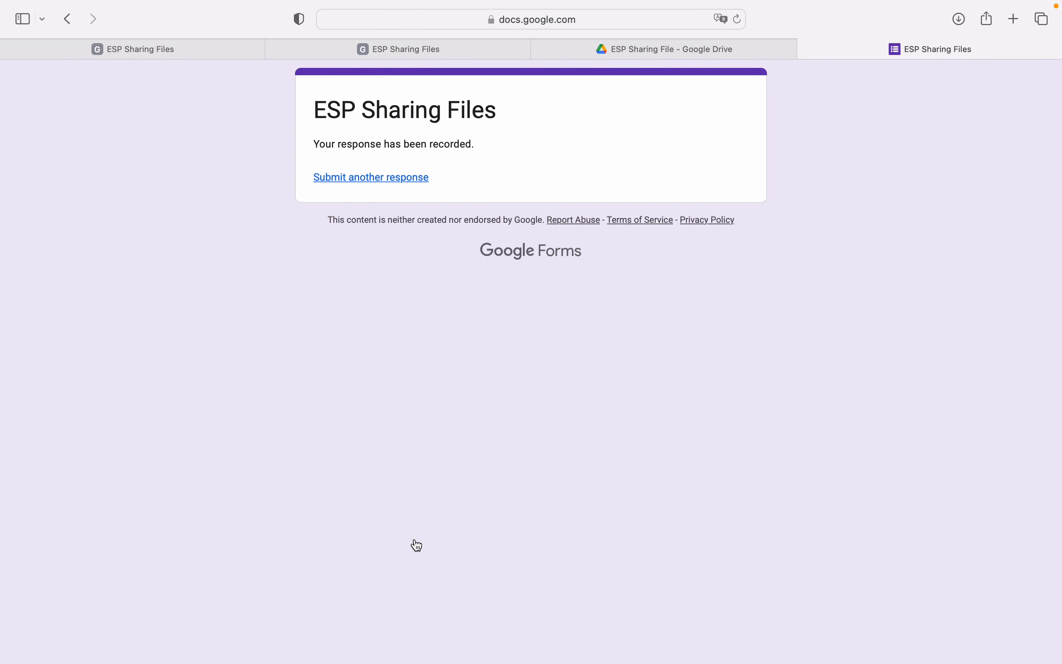
mouse_move(522, 446)
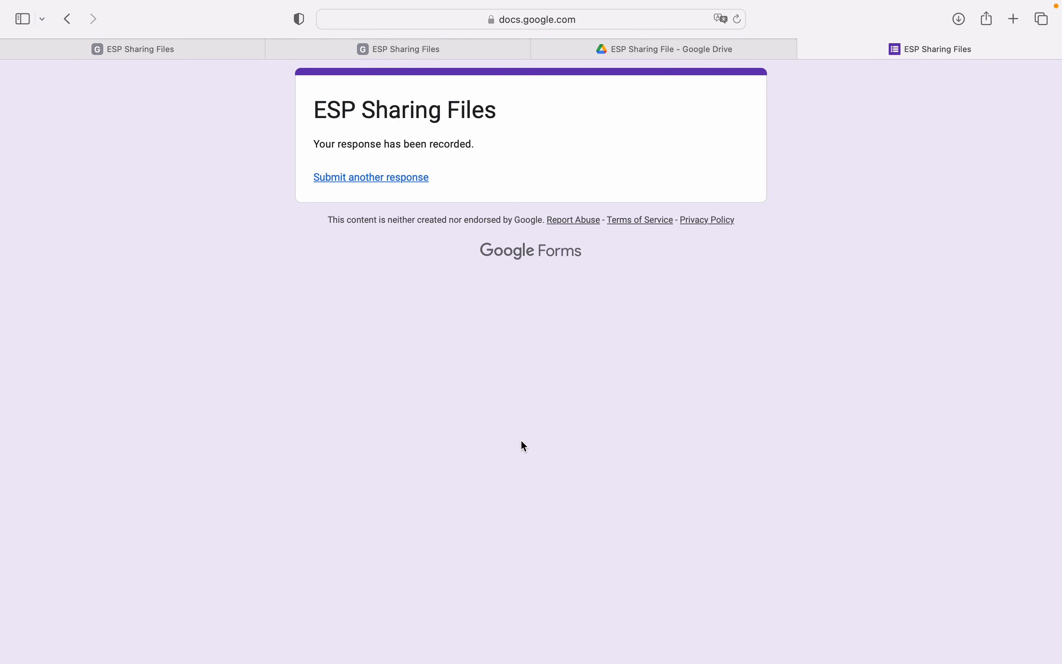
mouse_move(565, 267)
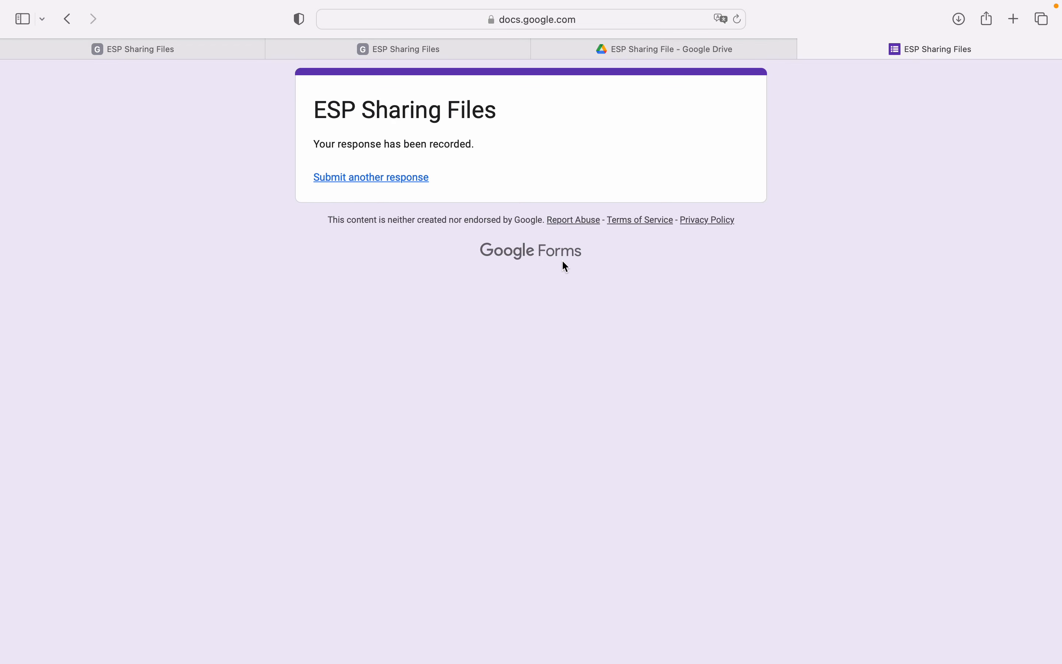
mouse_move(629, 132)
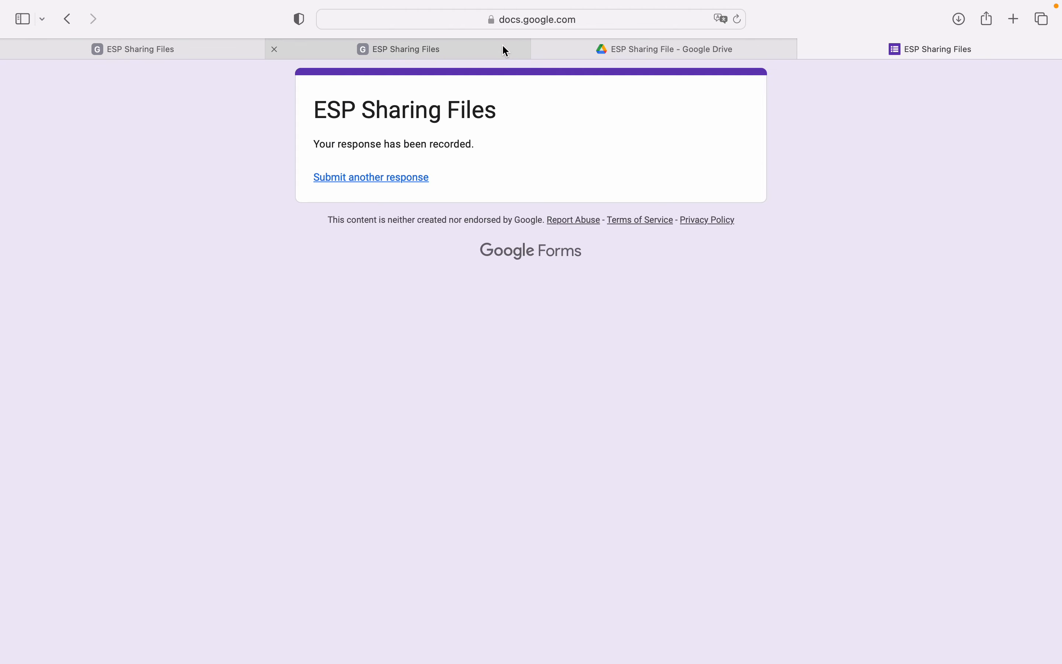
mouse_move(902, 53)
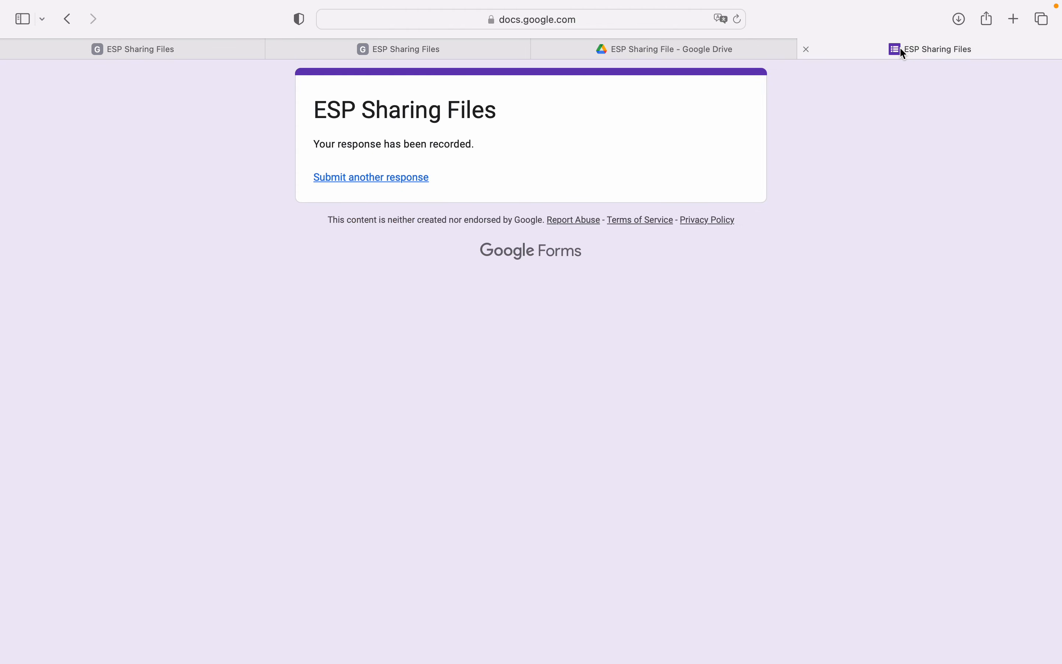
Switch to the ESP Sharing File Google Drive folder and scroll through its shared PDF list.
click(664, 49)
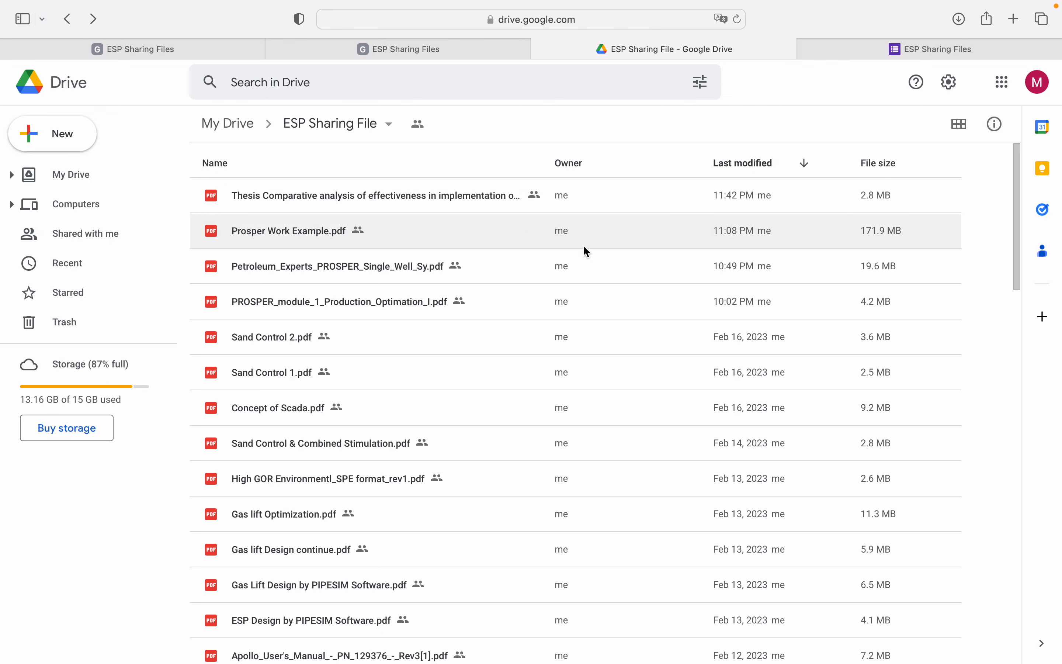
mouse_move(728, 195)
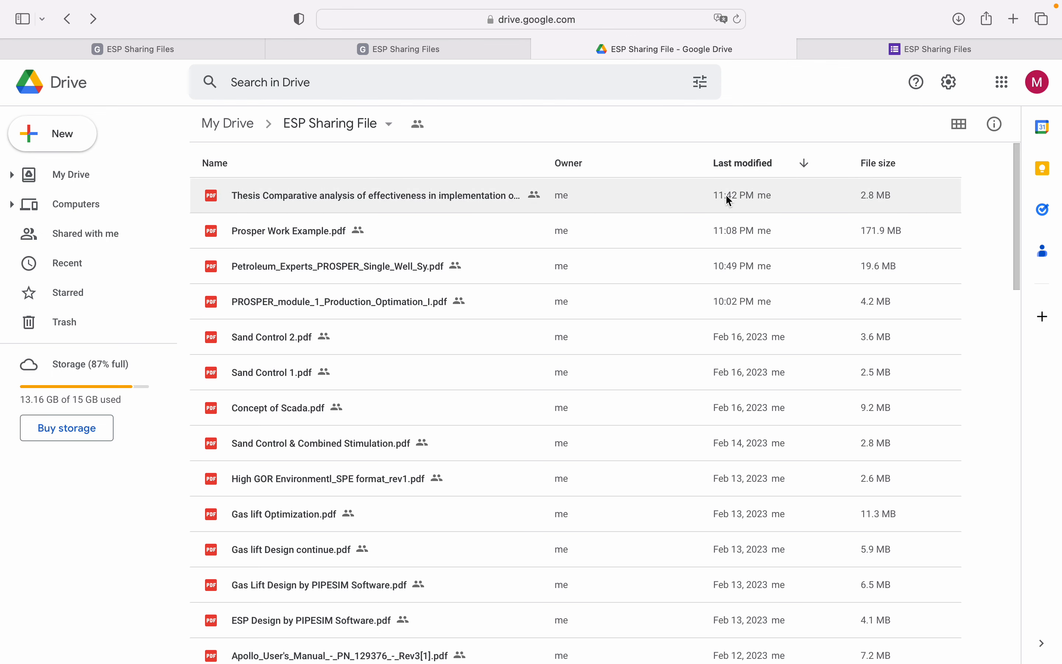
mouse_move(345, 213)
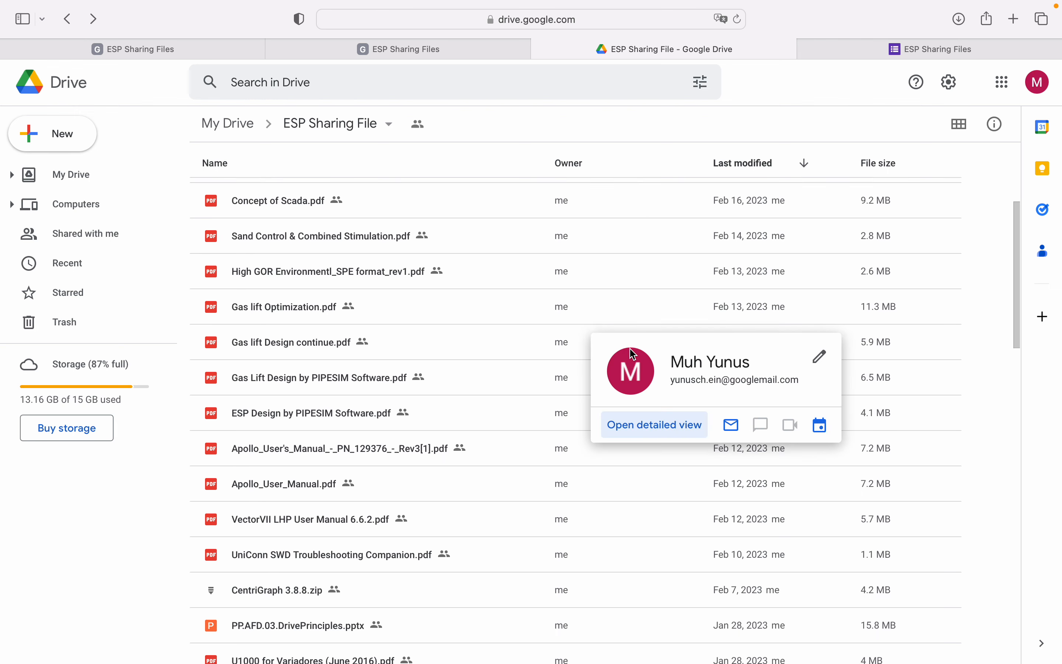
scroll(down, 3)
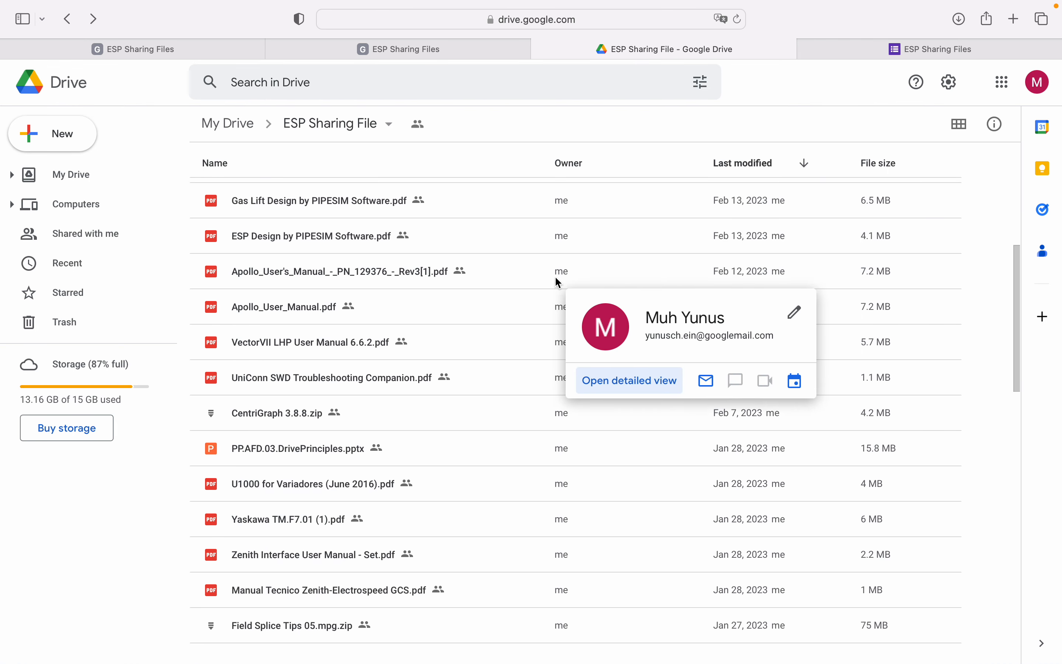
scroll(down, 3)
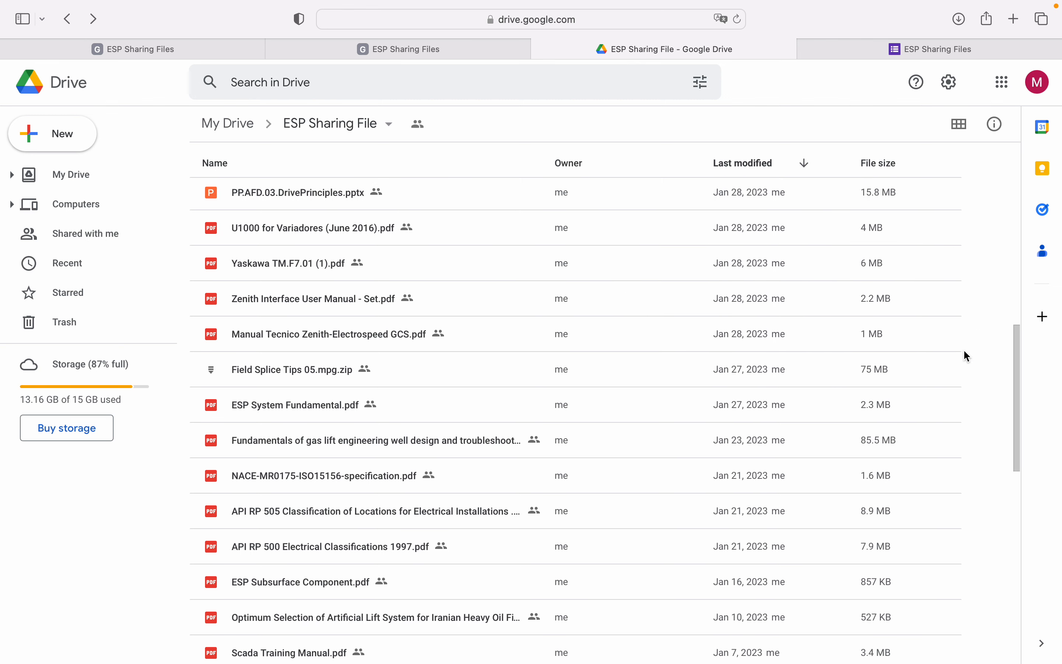
scroll(down, 3)
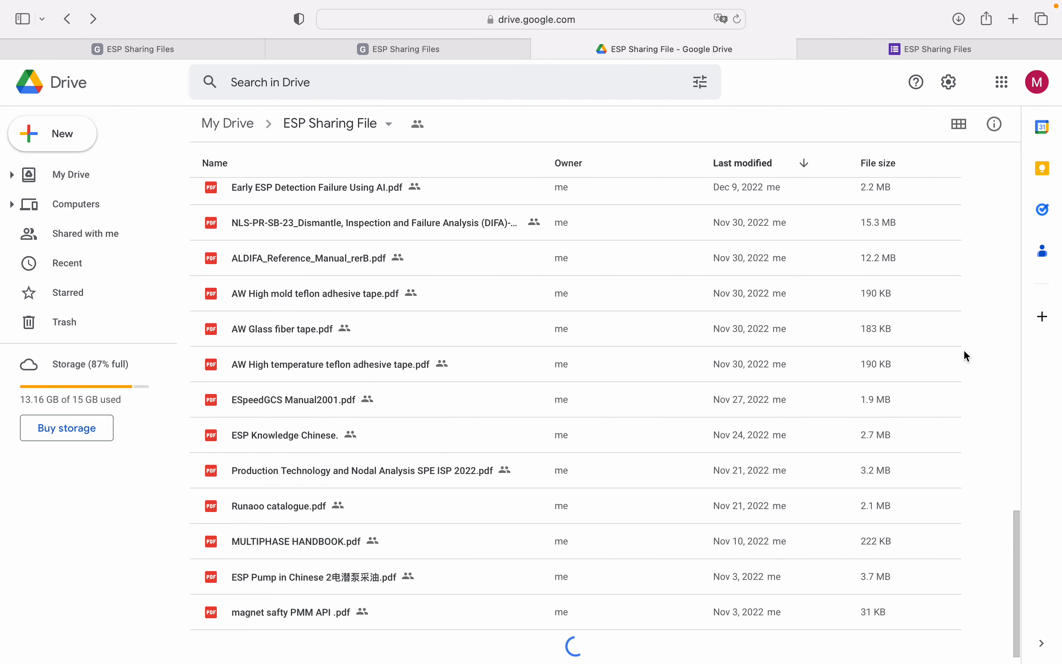
scroll(down, 3)
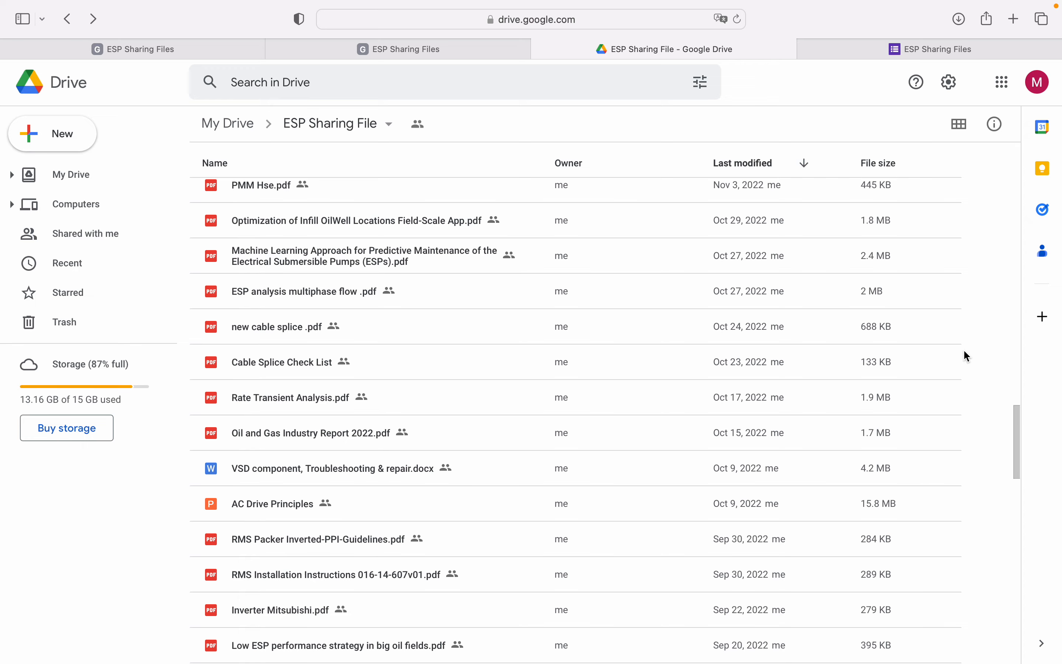
scroll(down, 3)
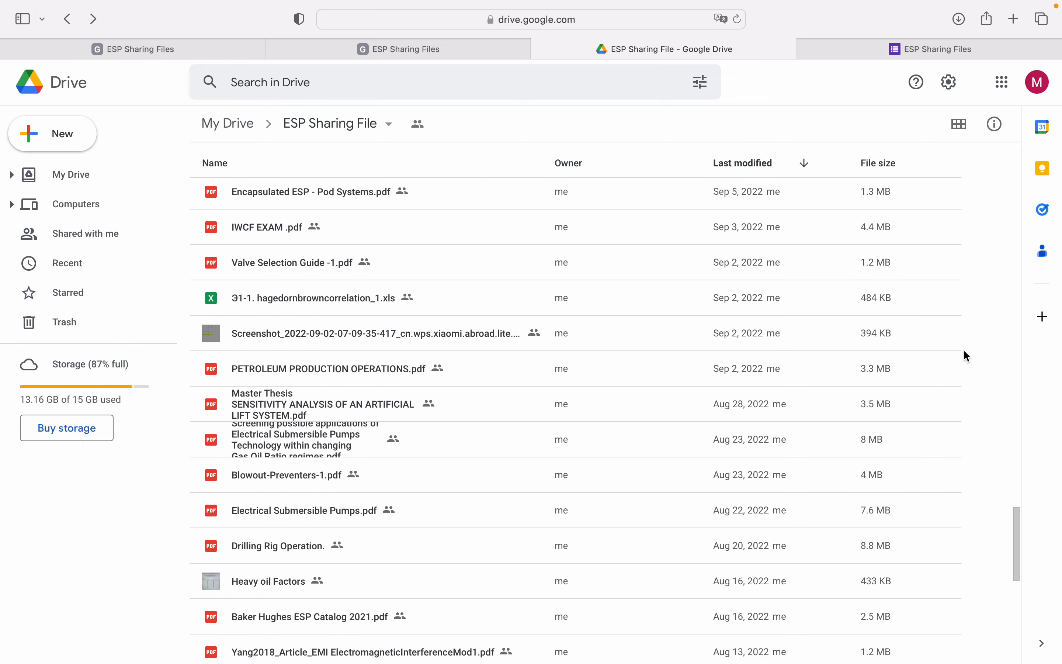
scroll(down, 3)
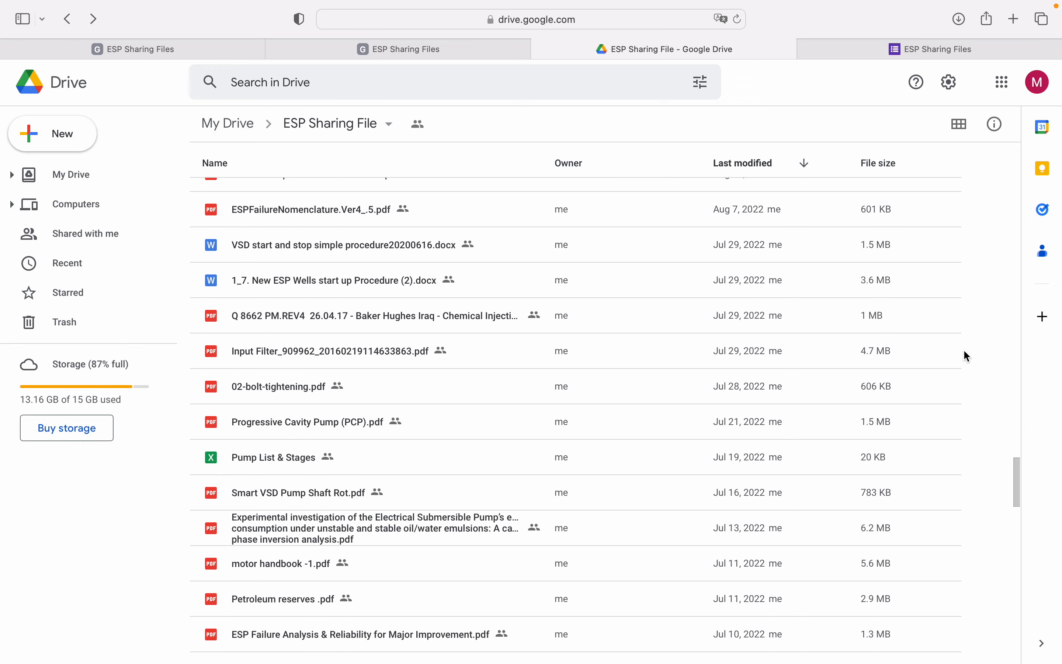
scroll(down, 3)
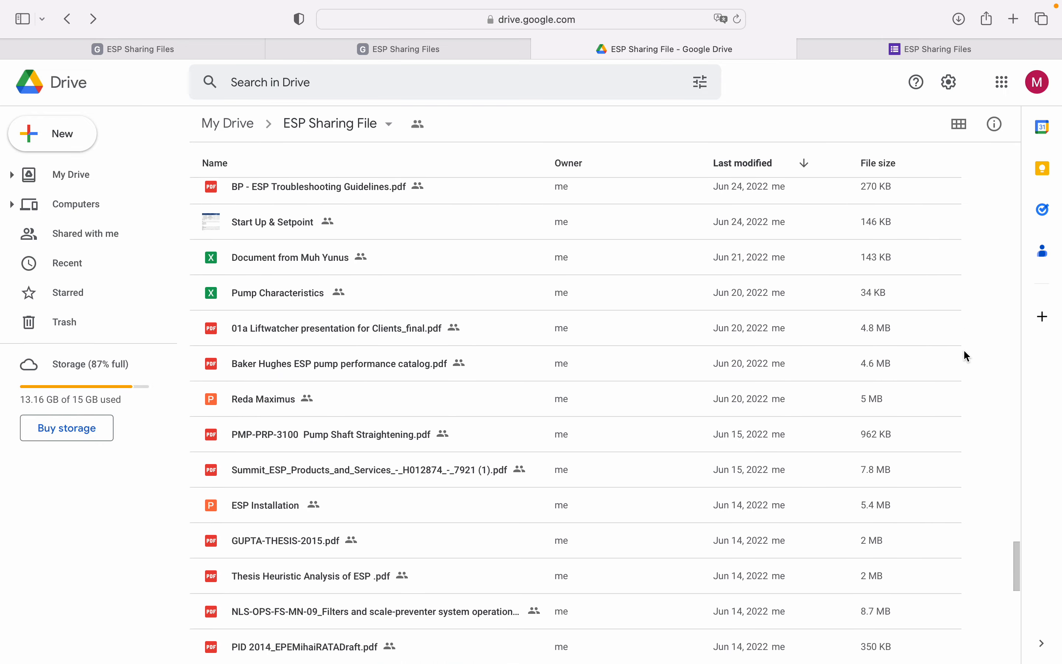
scroll(down, 3)
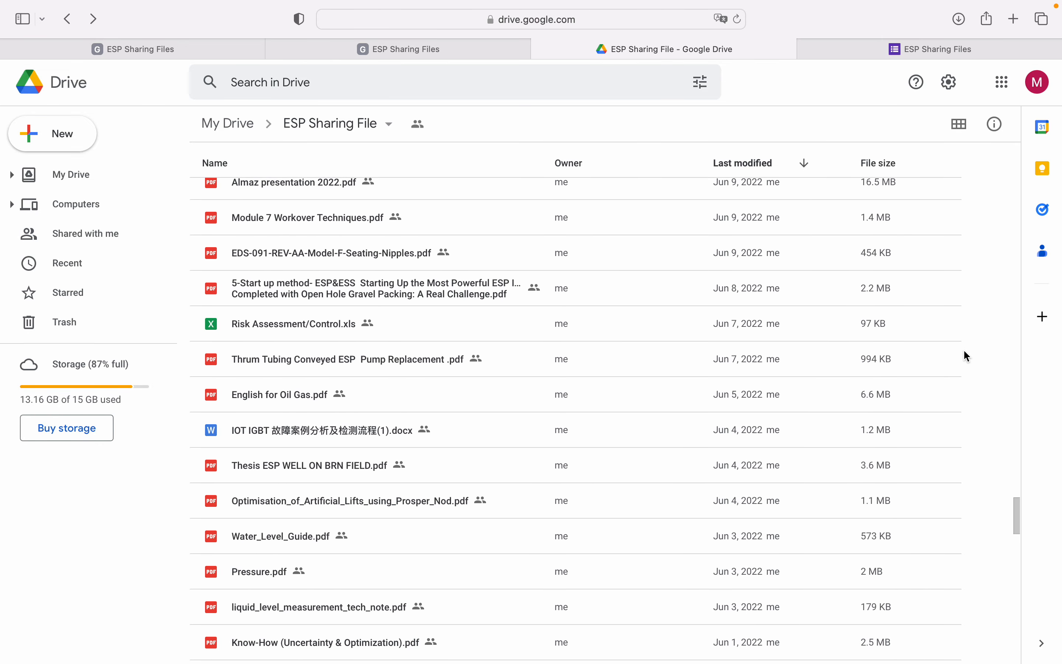
scroll(down, 3)
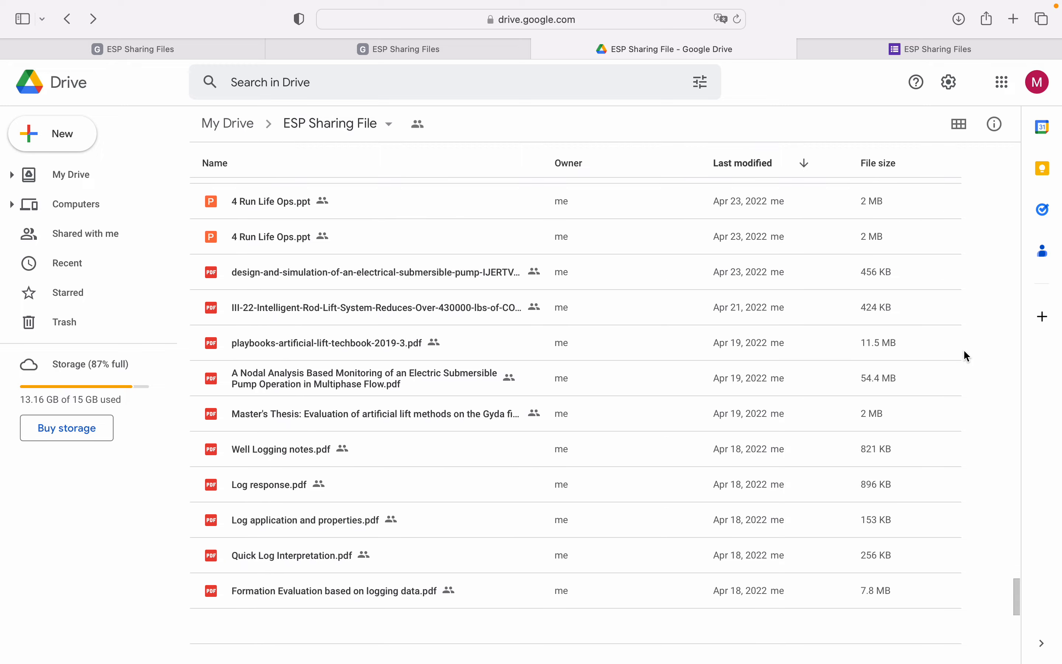
Keep scrolling the folder's file list down to the 2021 PDF uploads.
scroll(down, 3)
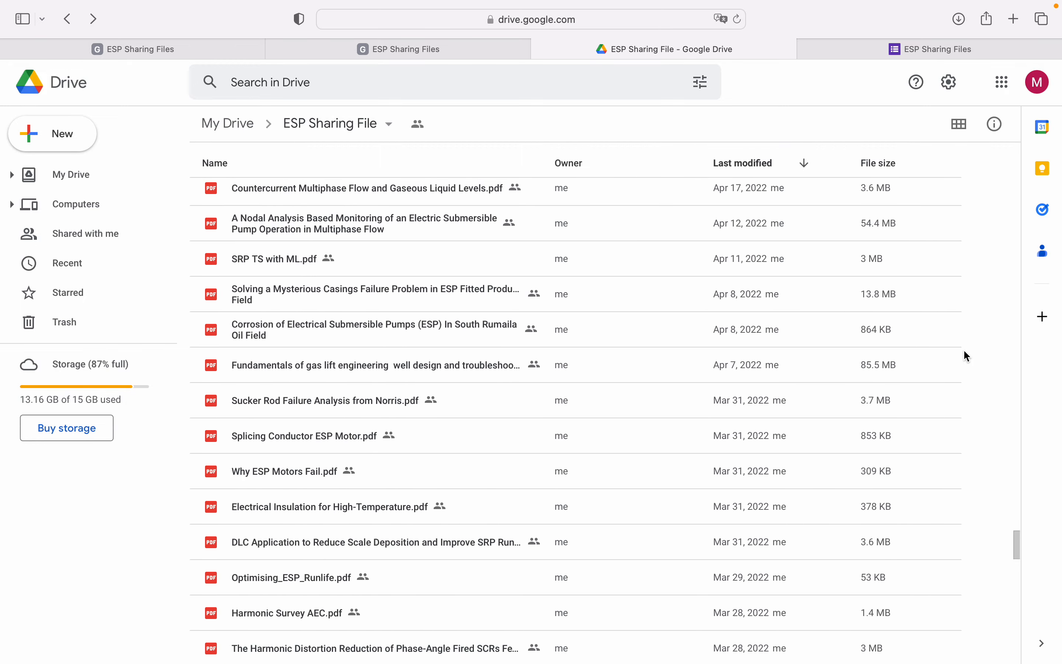
scroll(down, 3)
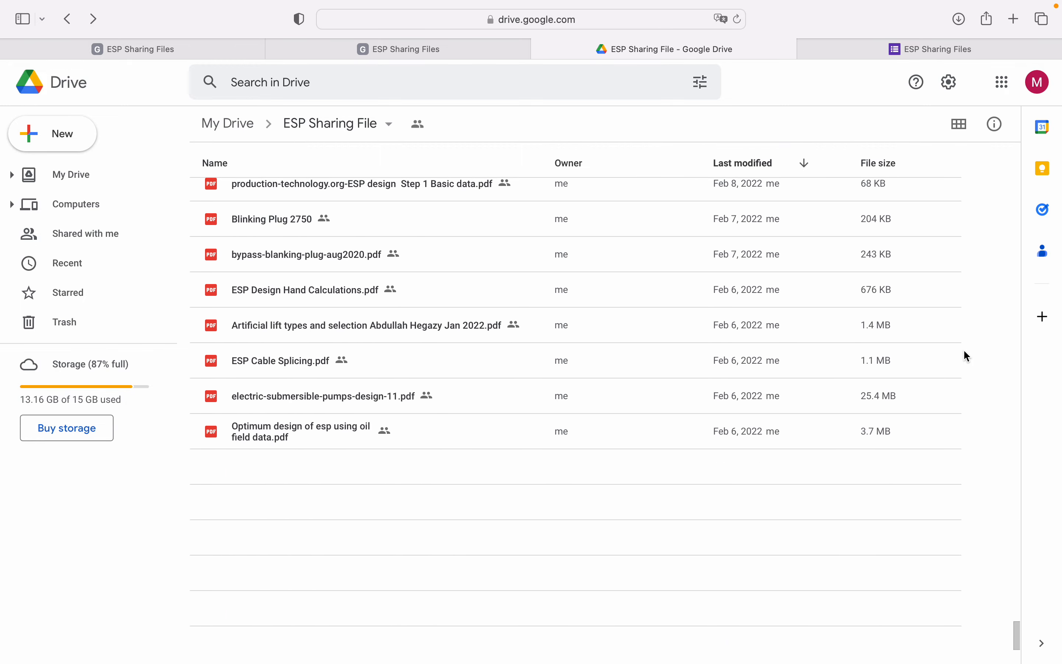
scroll(down, 3)
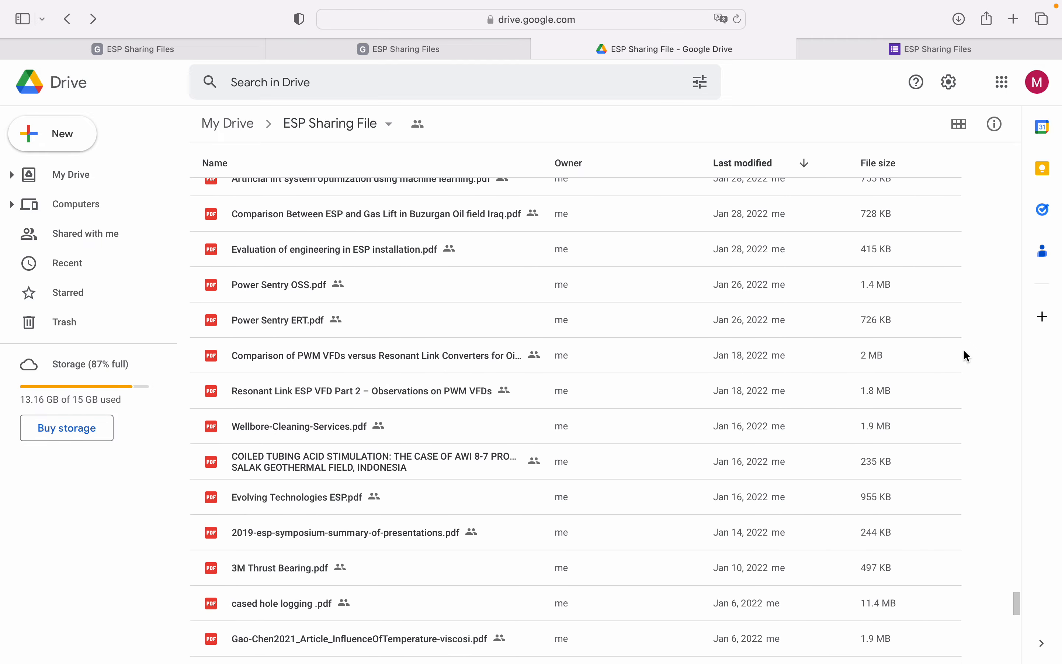
scroll(down, 3)
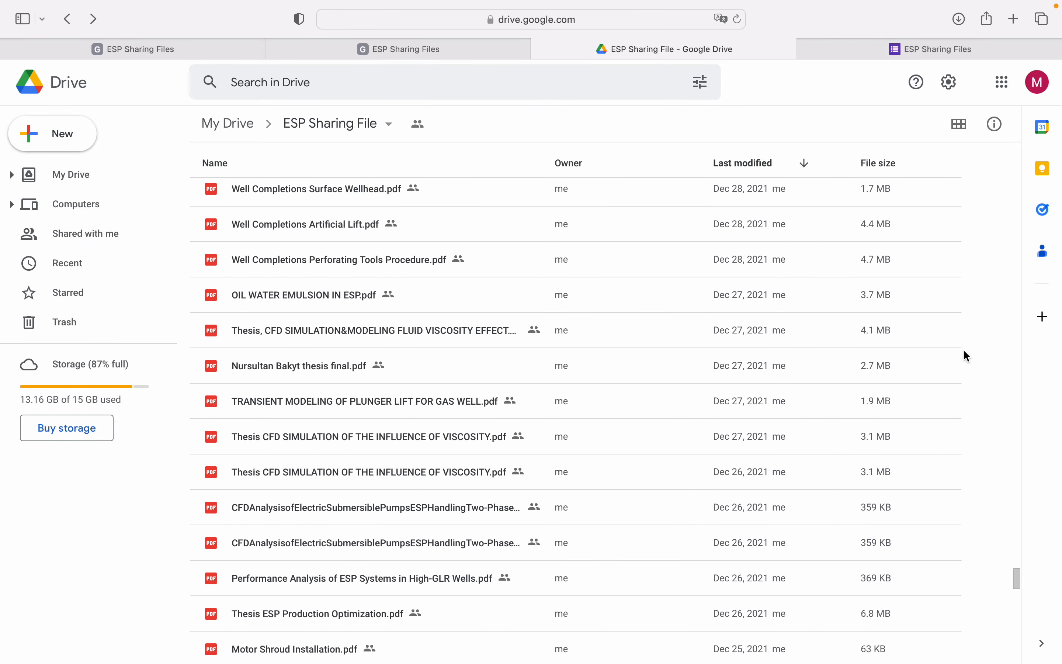
scroll(down, 3)
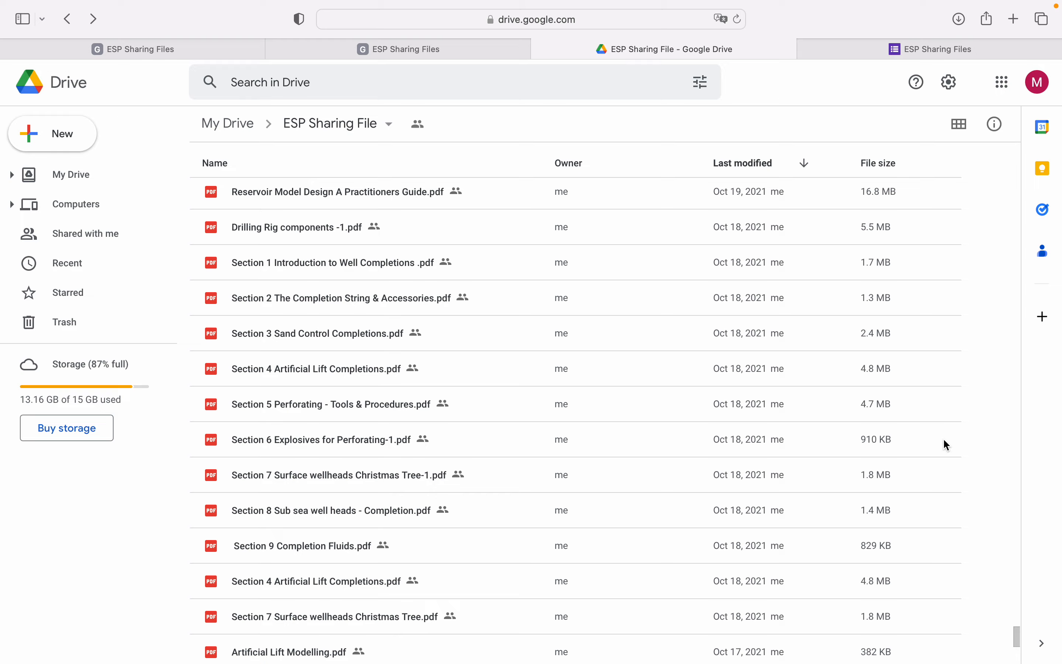
scroll(down, 3)
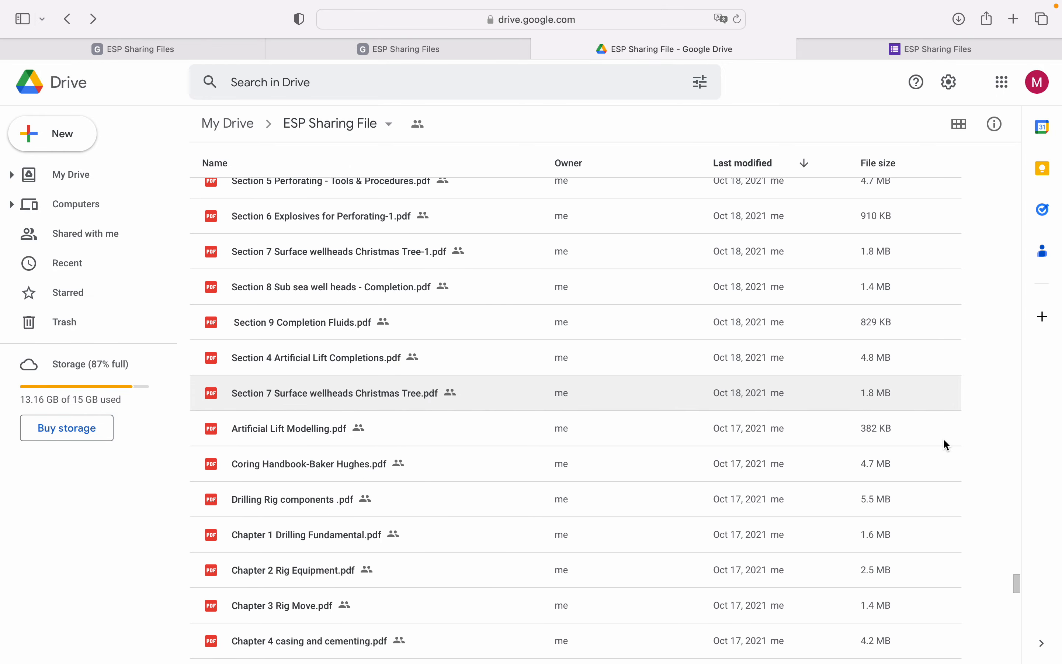
scroll(down, 3)
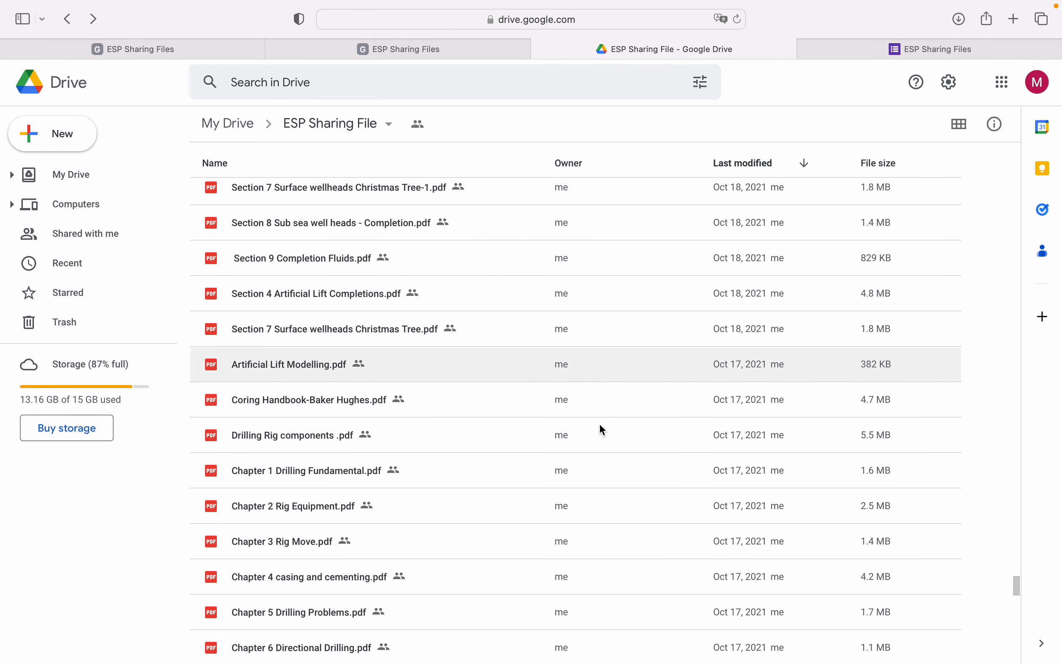
scroll(down, 3)
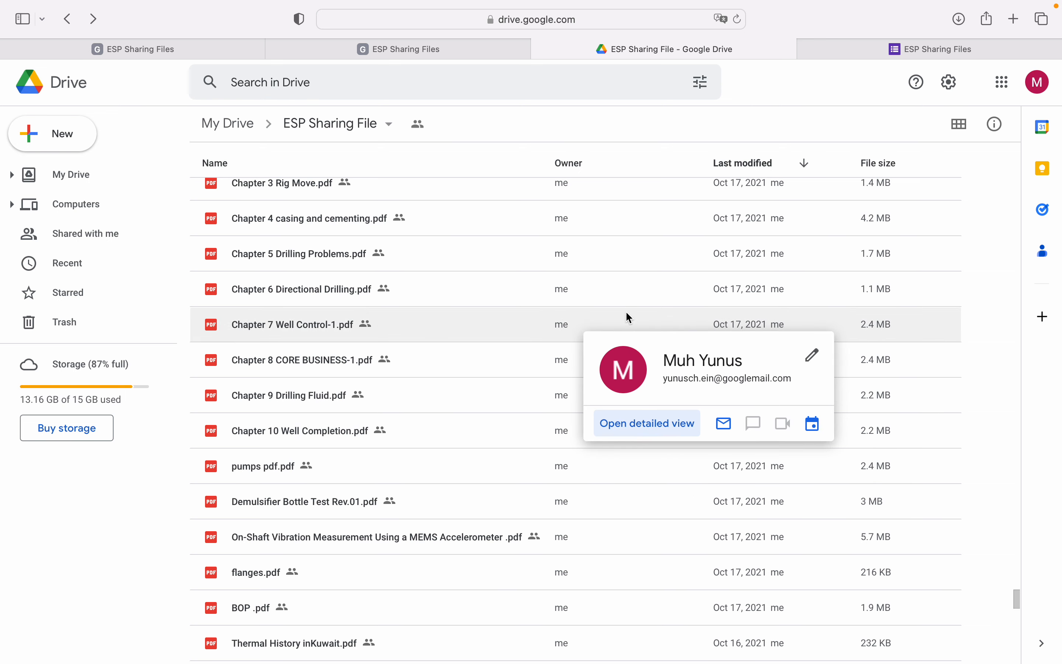
mouse_move(643, 183)
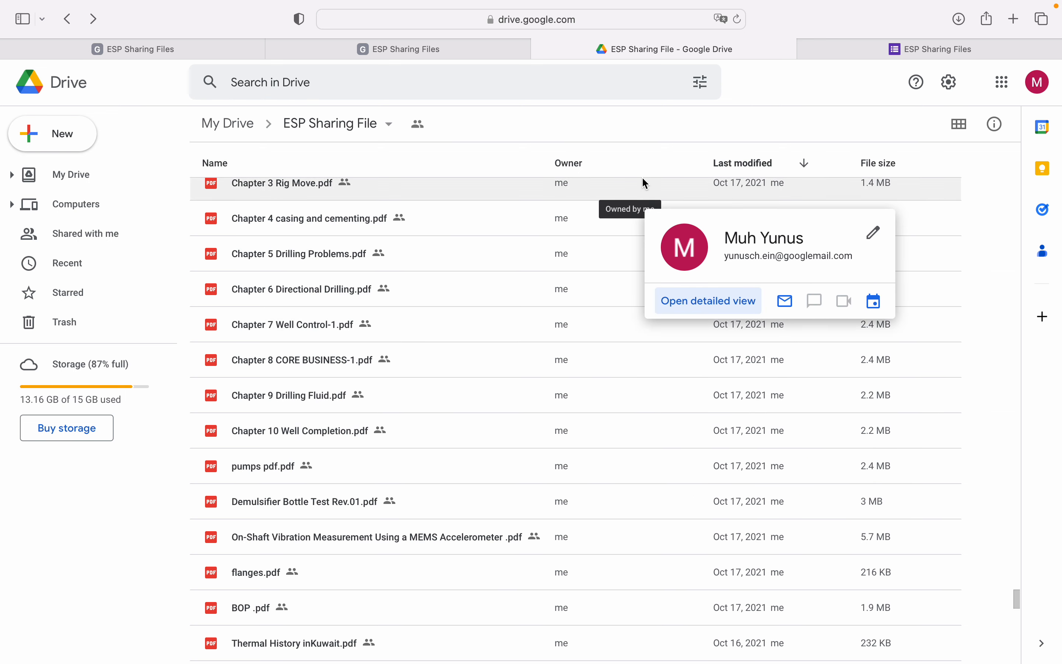
scroll(down, 3)
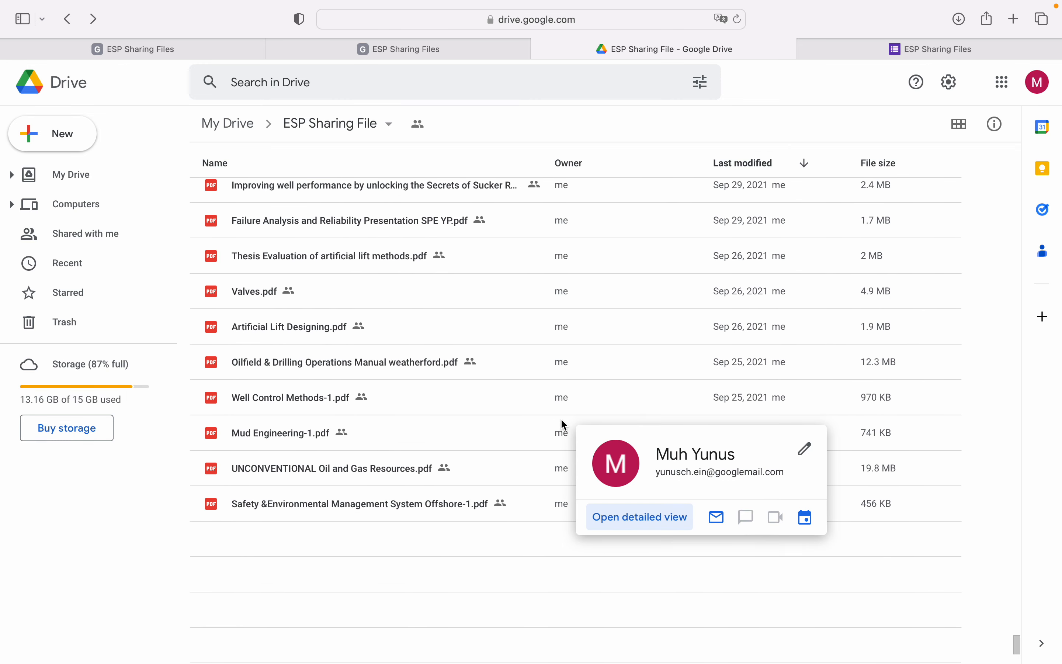
scroll(down, 3)
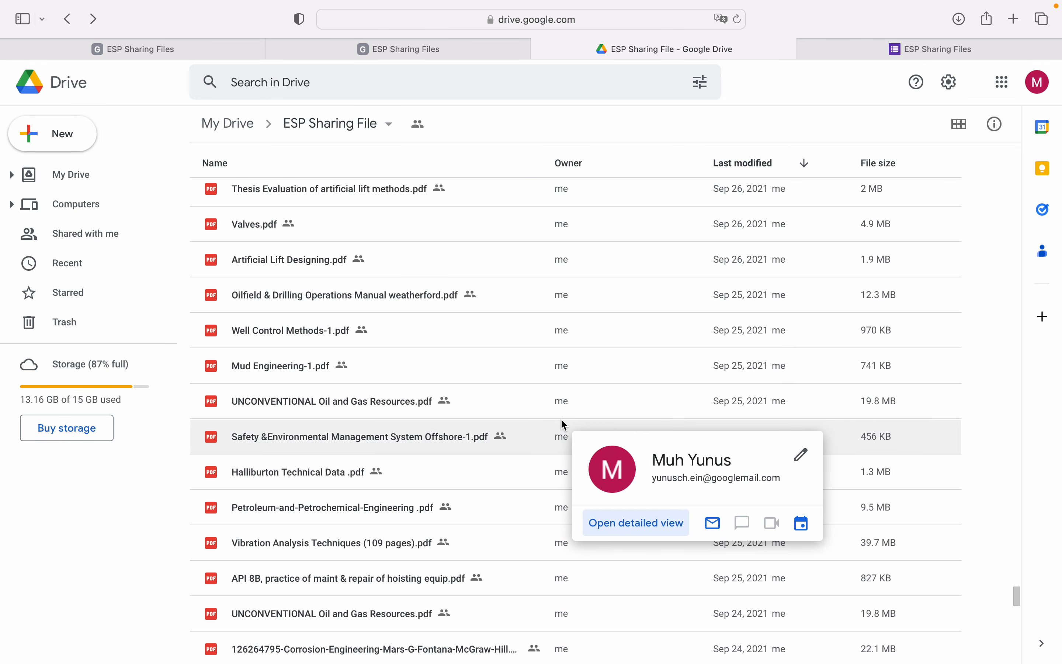